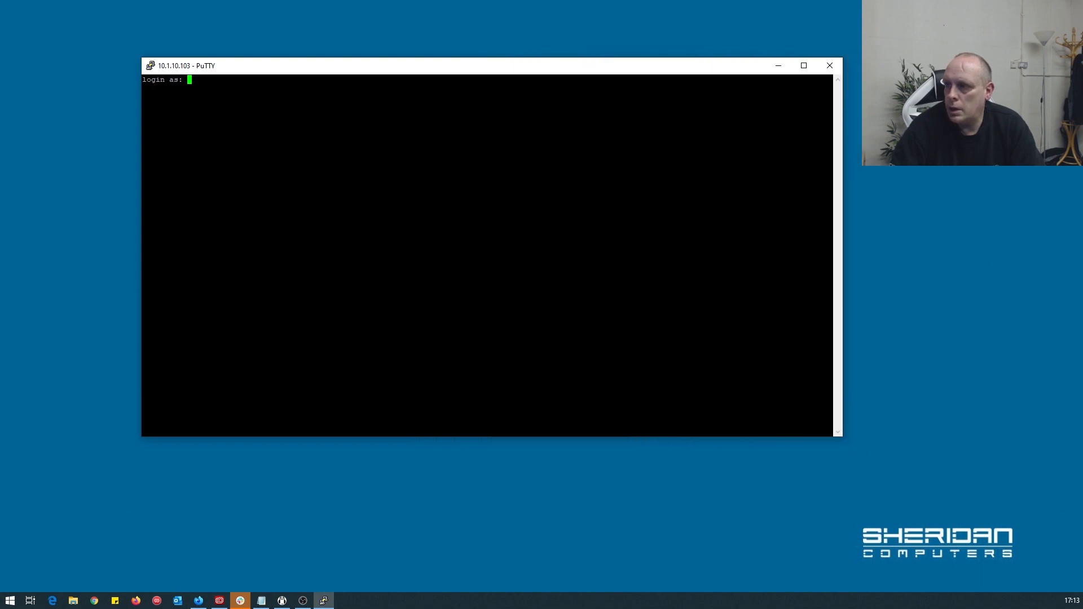
# Log in as ssheridan, become root with su, and run pkg search unifi.
pyautogui.write('ssheridan')
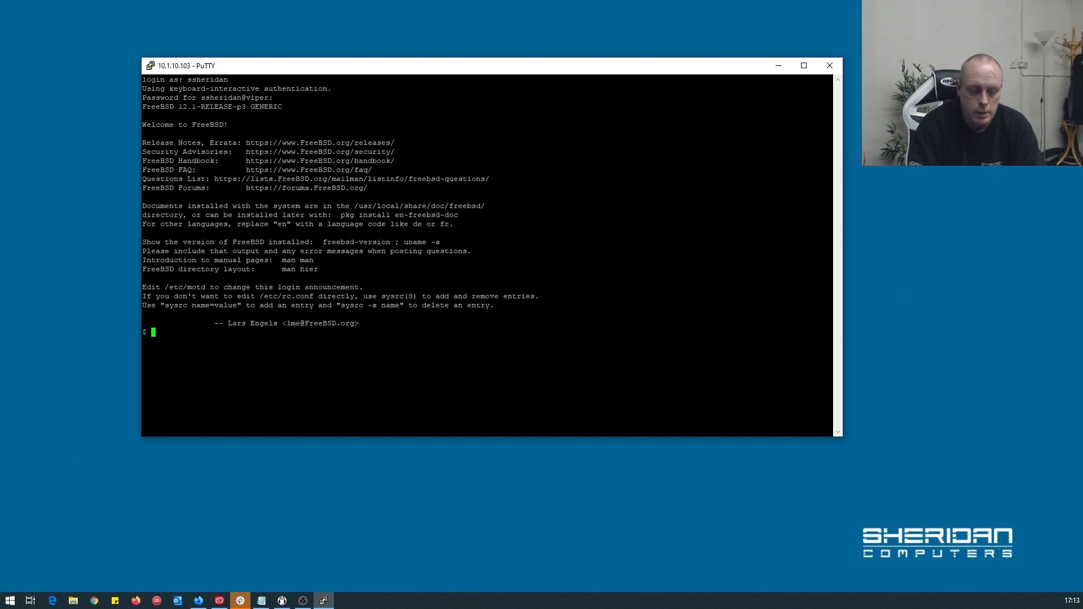
pyautogui.write('su')
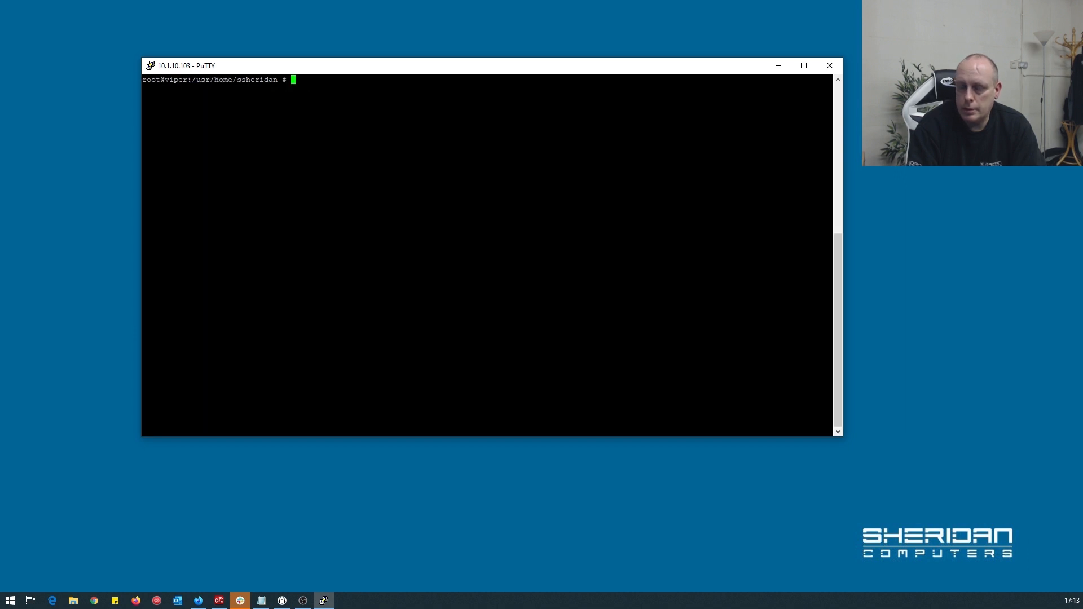
pyautogui.write('pkg search unifi')
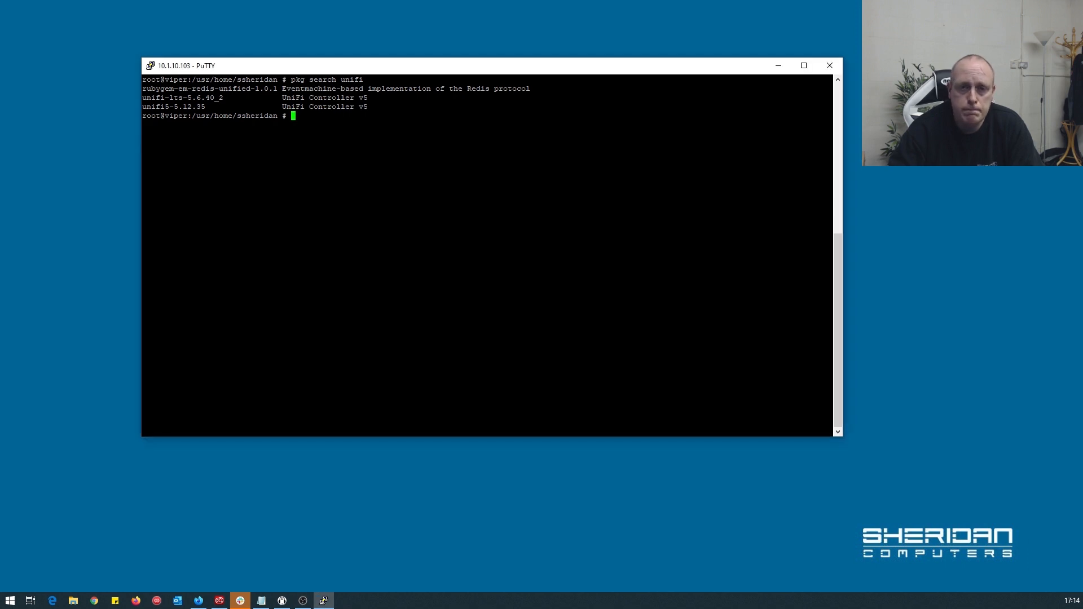
# Run pkg install unifi5 and confirm y to install it with its 35 dependencies.
pyautogui.write('pkg ins')
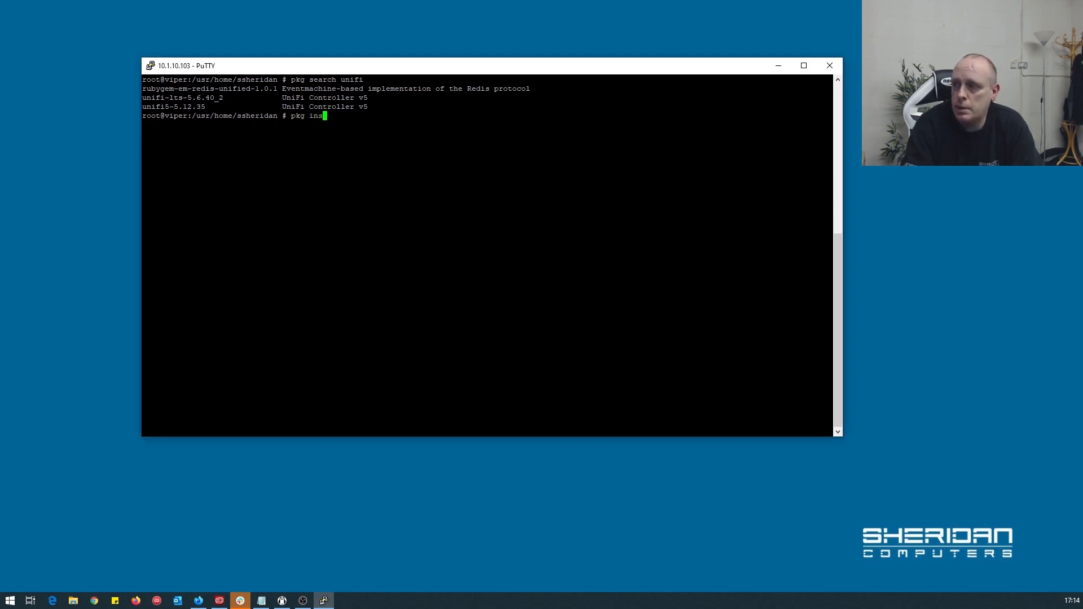
pyautogui.write('tall unifi5')
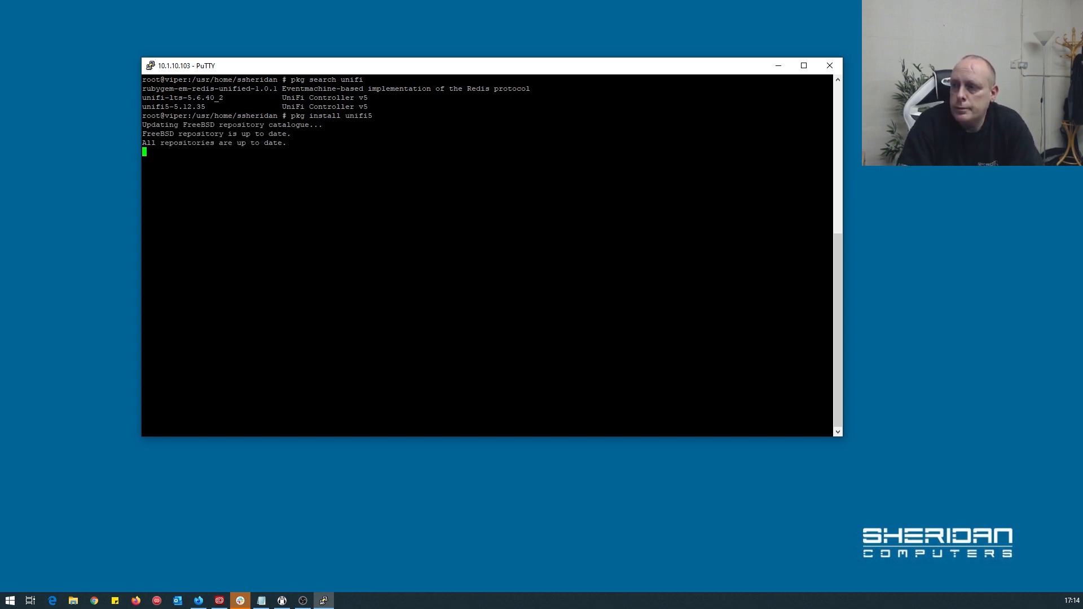
pyautogui.press('Return')
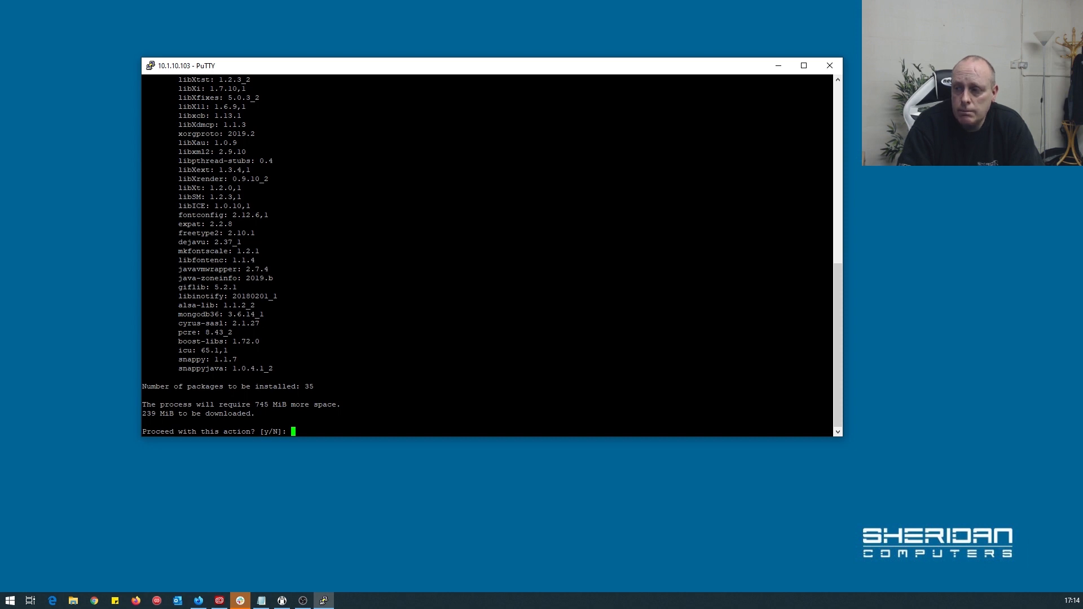
pyautogui.write('y')
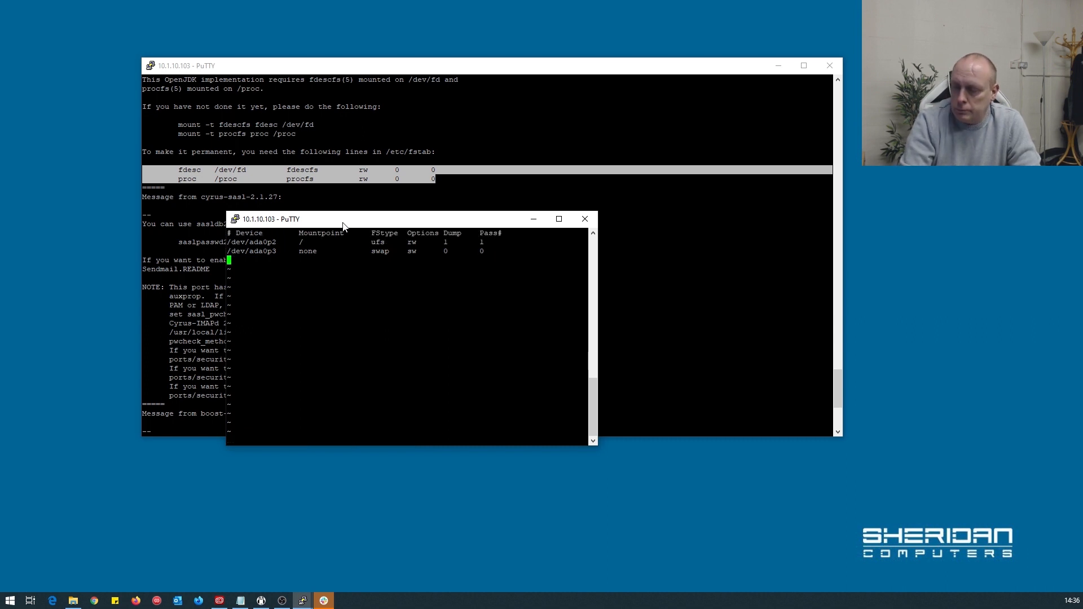
# Add the line 'fdesc /dev/fd fdescfs rw 0 0' to /etc/fstab and review the install notices.
pyautogui.write('fdesc /dev/fd fdescfs rw 0 0')
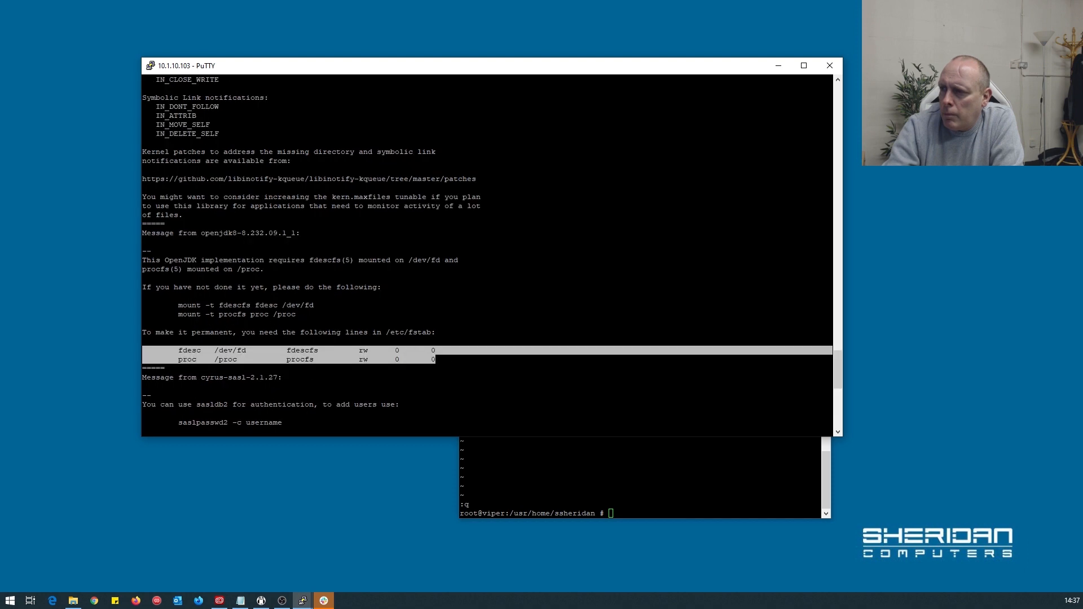
pyautogui.scroll(3)
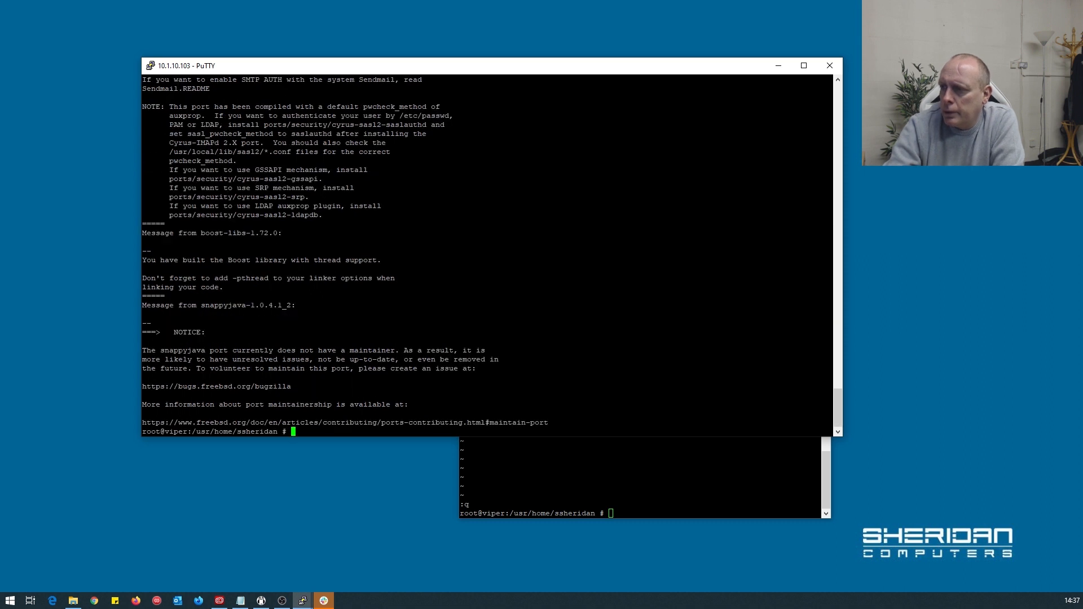
# List /usr/local/etc/rc.d and change into /usr/local/etc.
pyautogui.write('ls /')
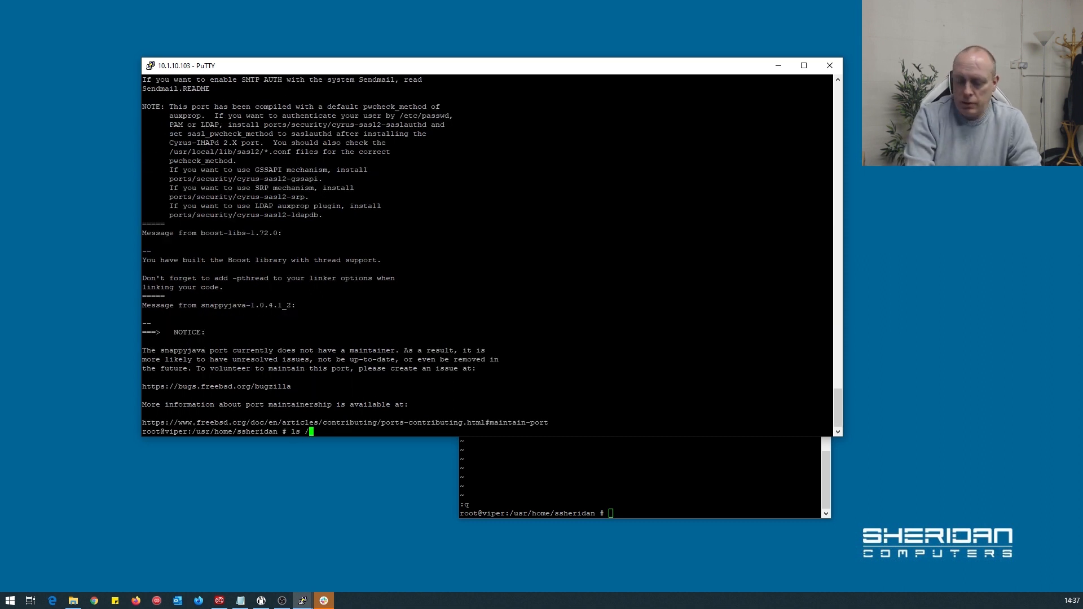
pyautogui.write('usr/local/etc/rc.d')
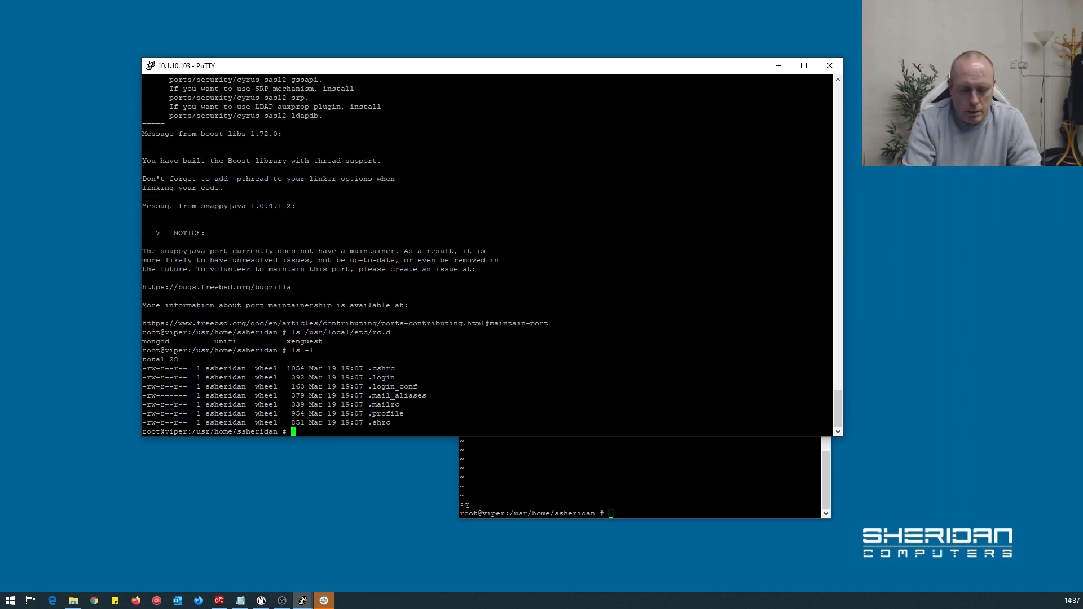
pyautogui.write('cd')
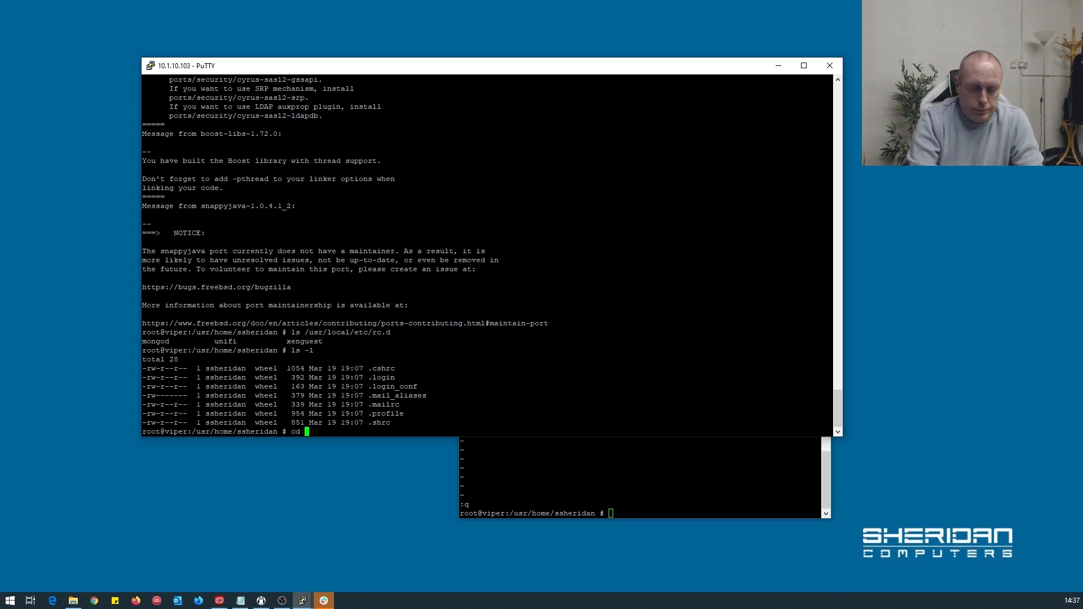
pyautogui.write('/usr/local/etc/rc.d')
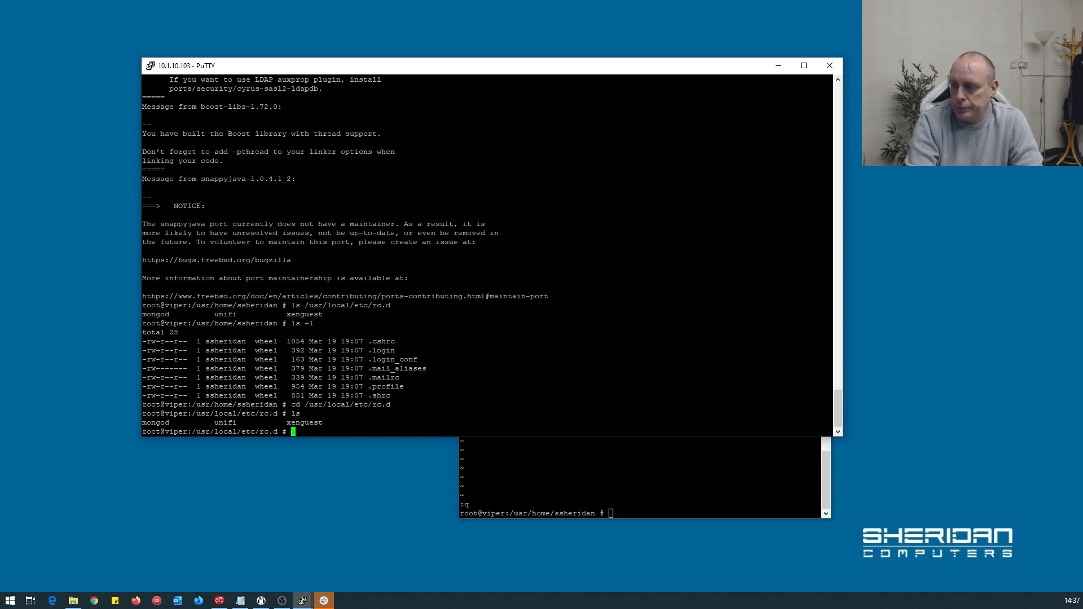
# Read the mongod and unifi startup scripts with more, then start editing /etc/rc.conf.
pyautogui.write('more mogo')
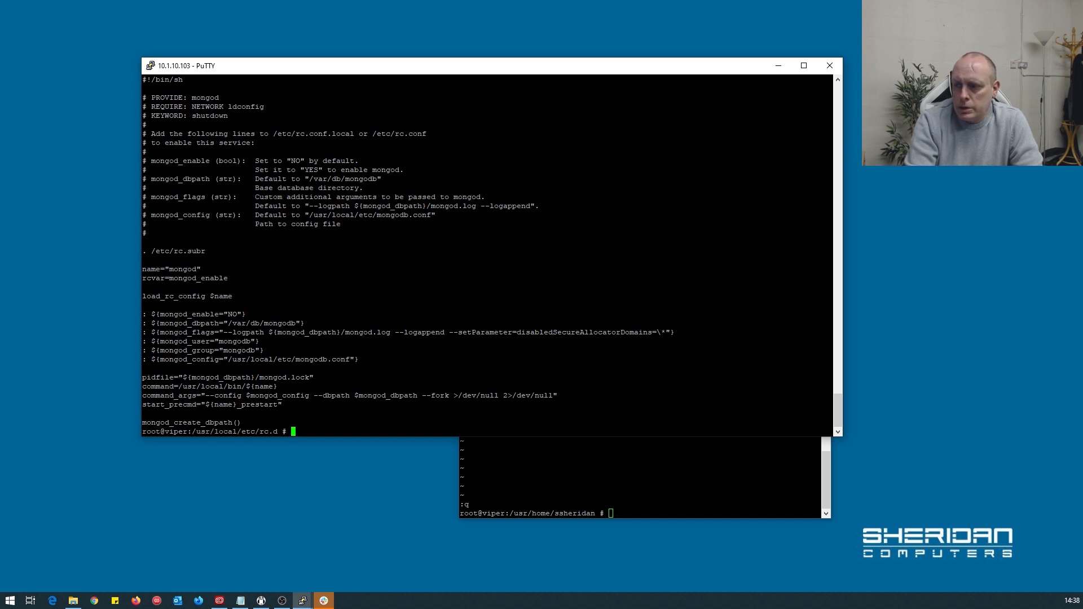
pyautogui.write('more uni')
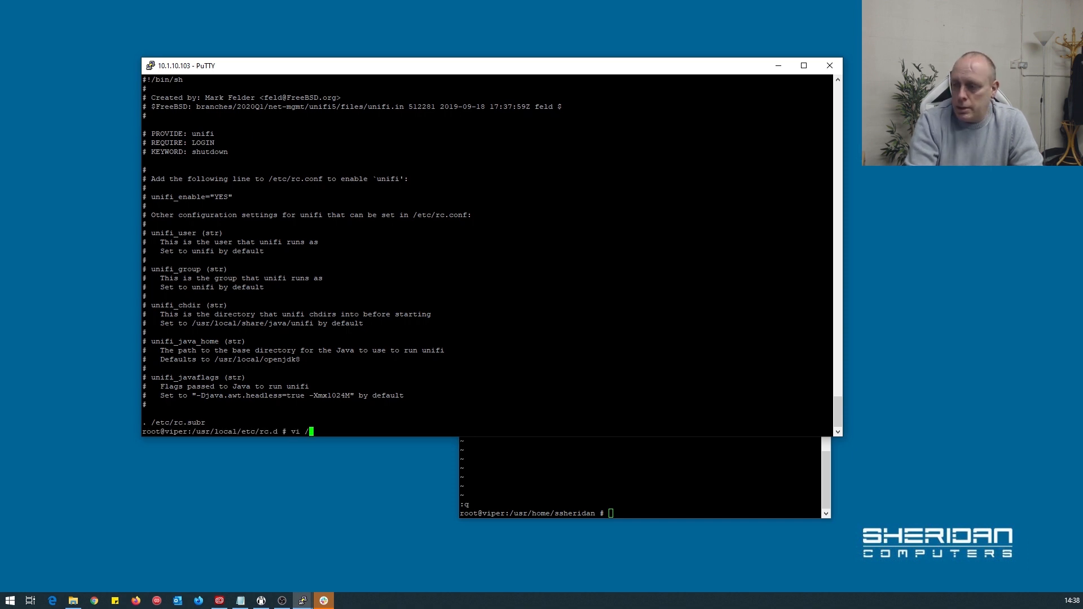
pyautogui.write('etc/rc.conf')
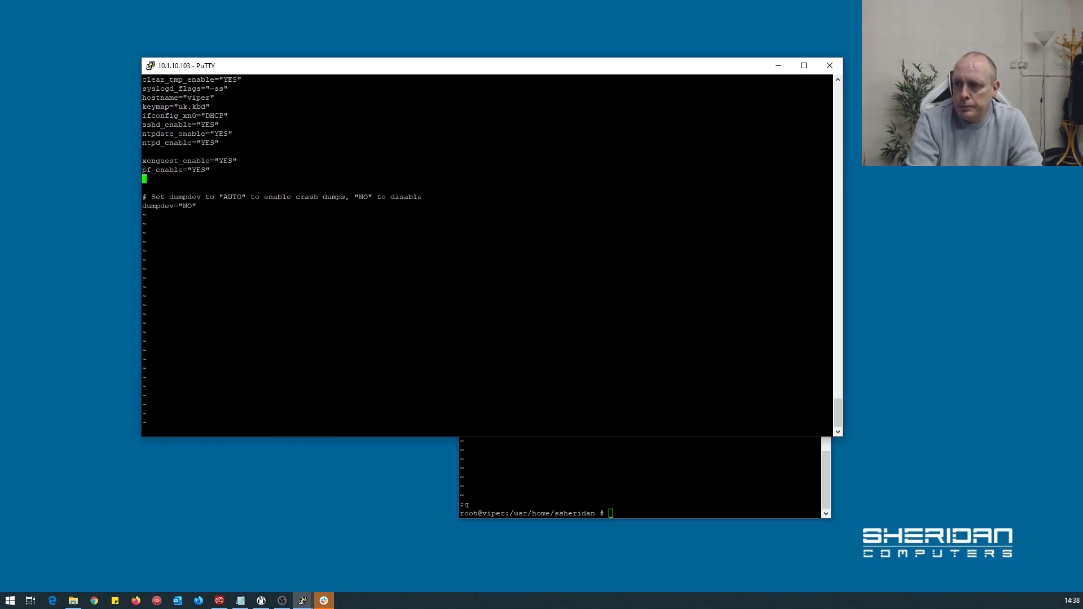
# Add mongod_enable="YES" and unifi_enable="YES" to /etc/rc.conf.
pyautogui.write('mc')
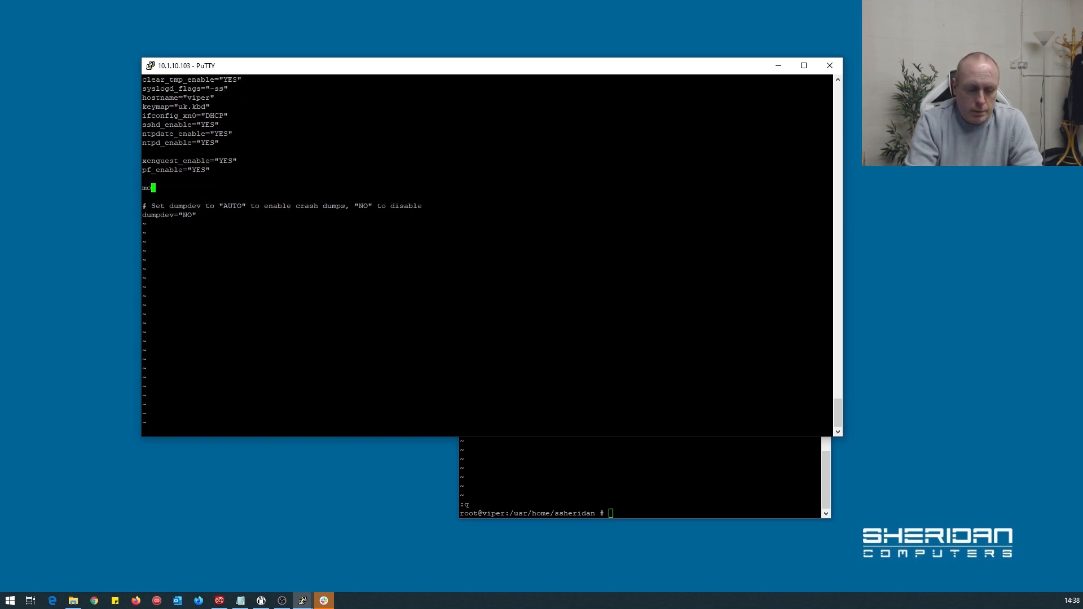
pyautogui.write('ngod_en')
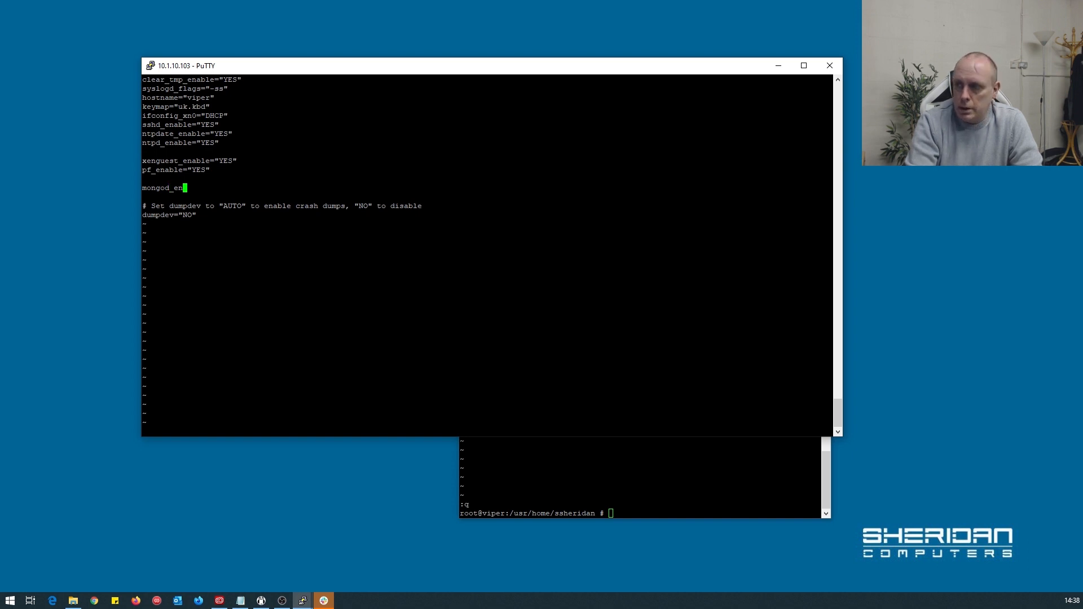
pyautogui.write('able="YES"')
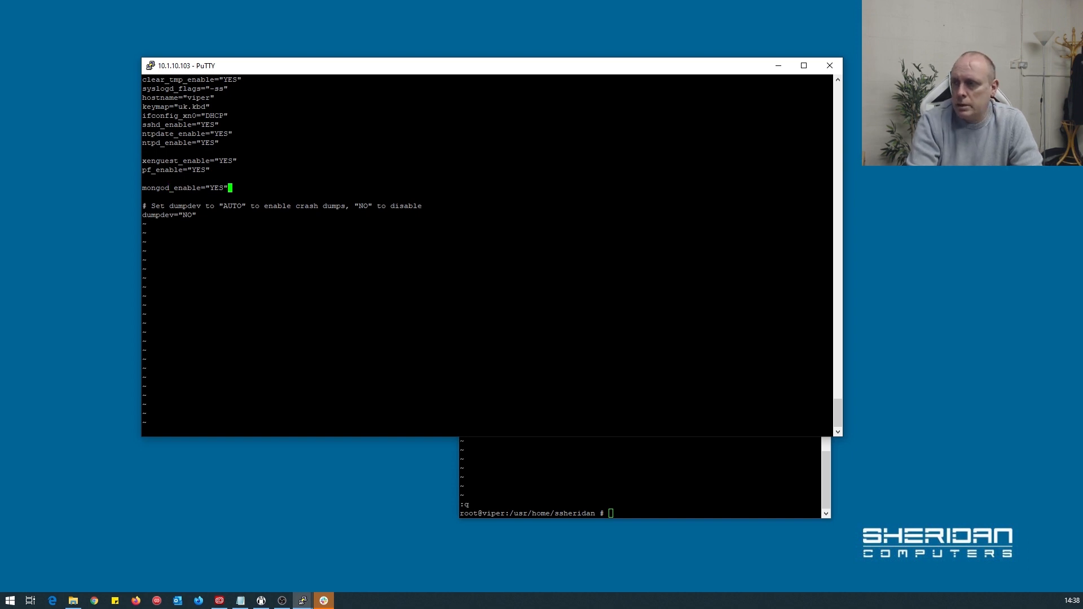
pyautogui.write('unifi')
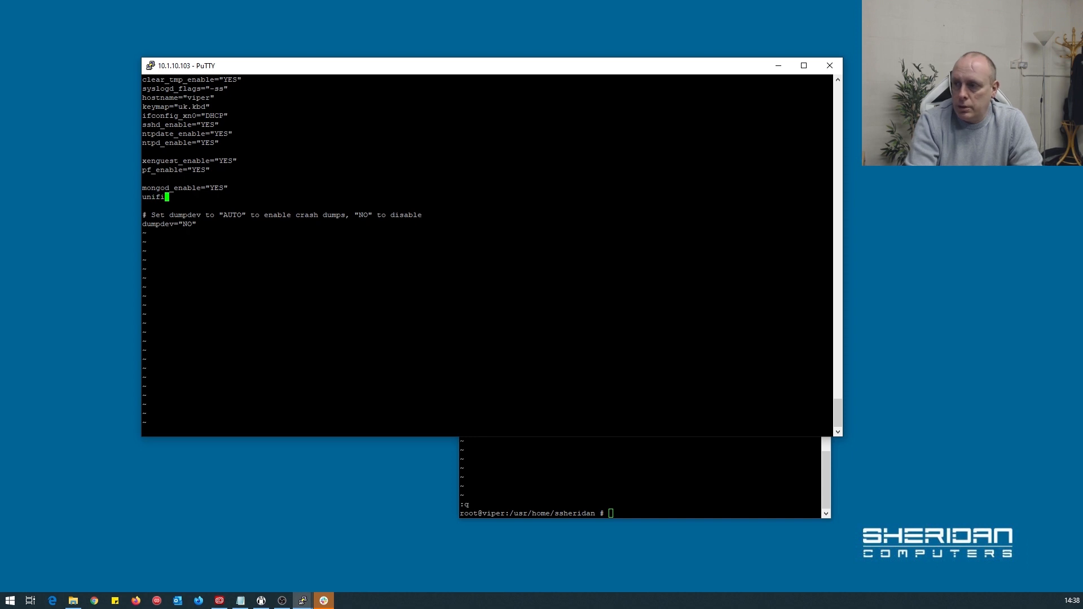
pyautogui.write('_enable=')
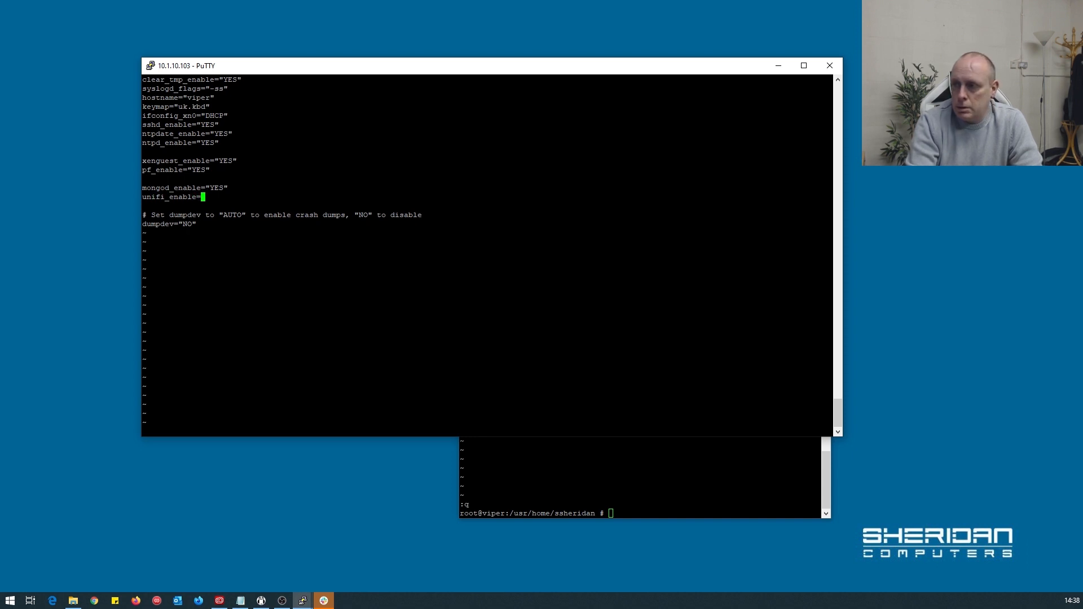
pyautogui.write('"YES"')
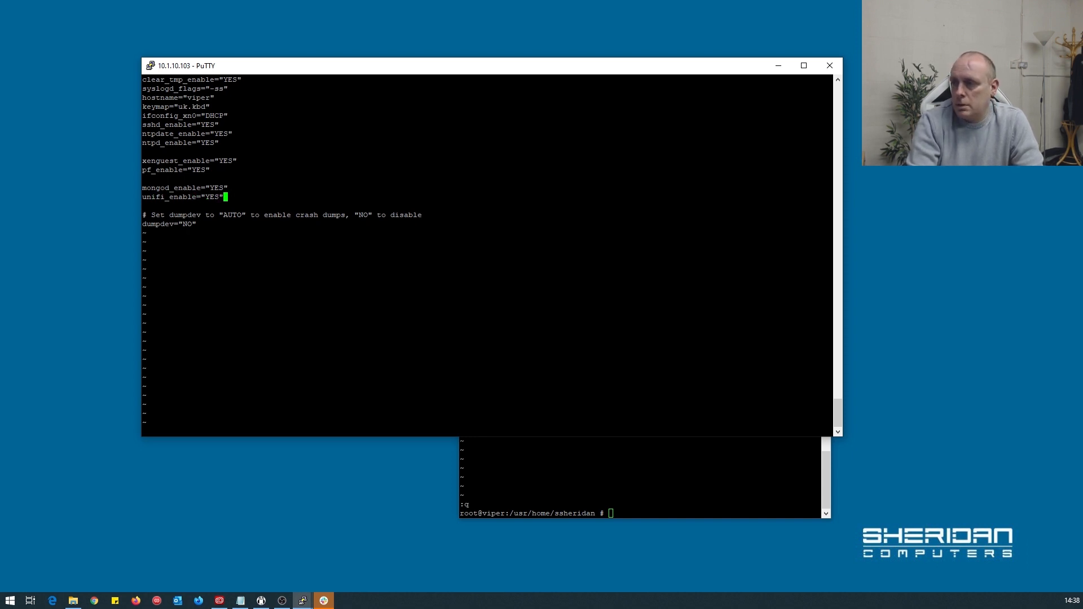
# Quit vi with :q and begin the reboot command.
pyautogui.write(':q')
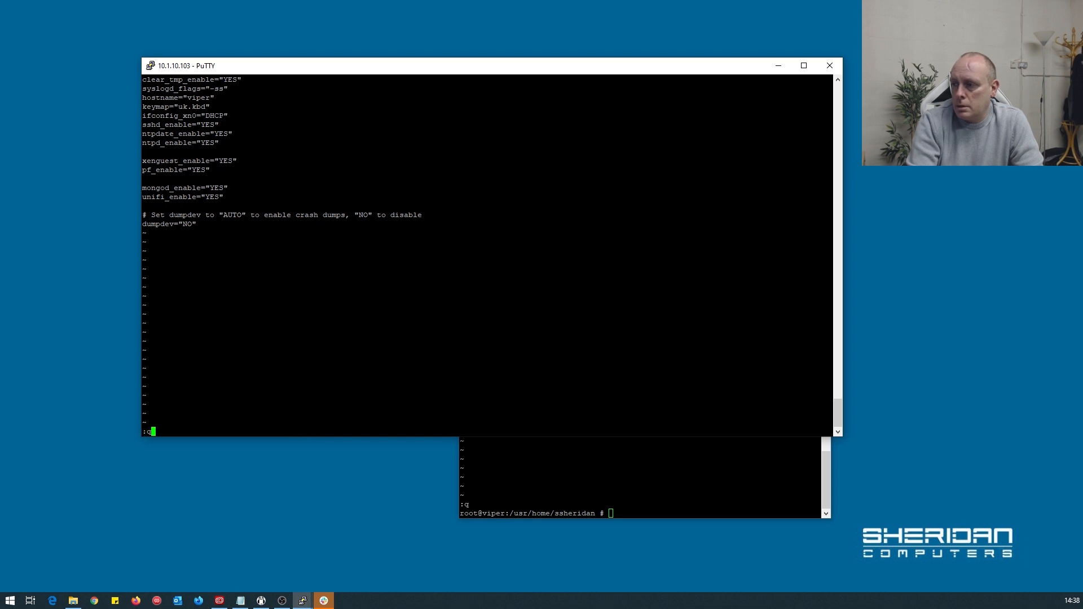
pyautogui.press('Return')
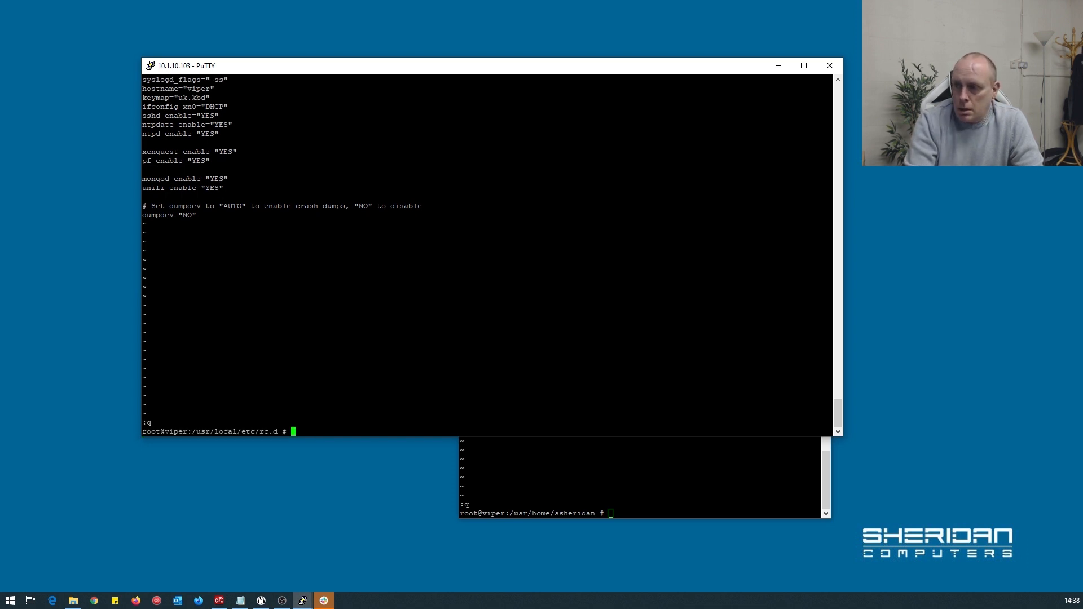
pyautogui.write('reb')
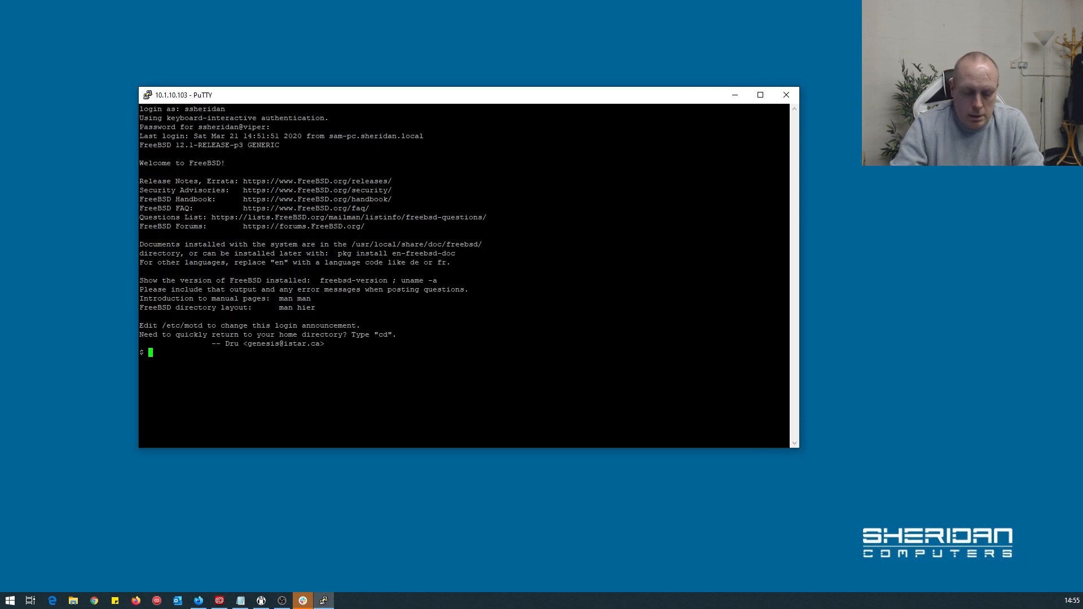
# Become root, run netstat -an | more to see ports 8443 and 8080 listening, then list /usr/local/share/java.
pyautogui.write('su')
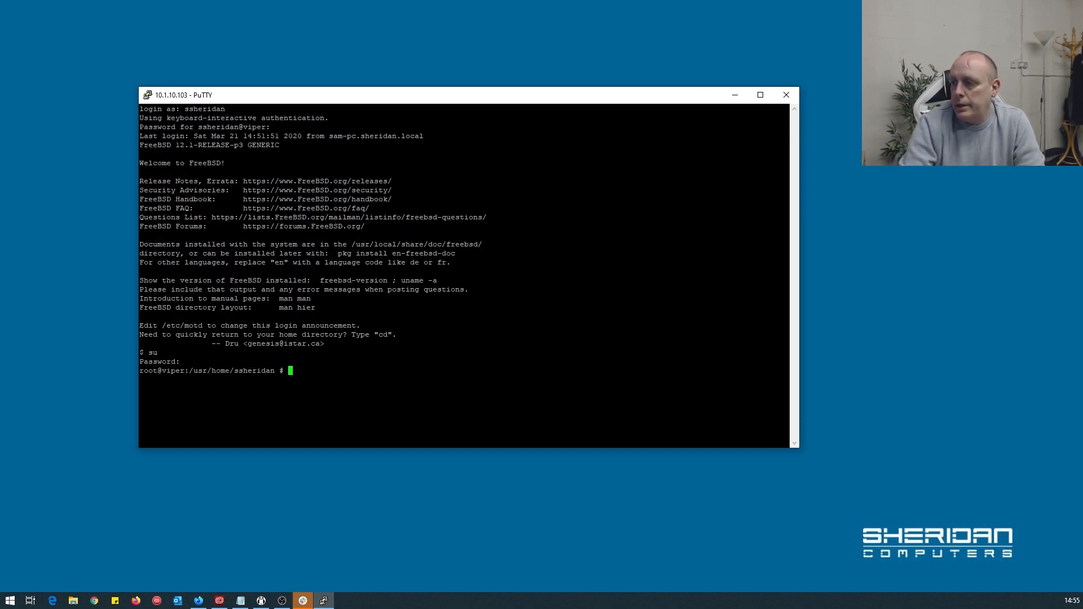
pyautogui.write('netstat')
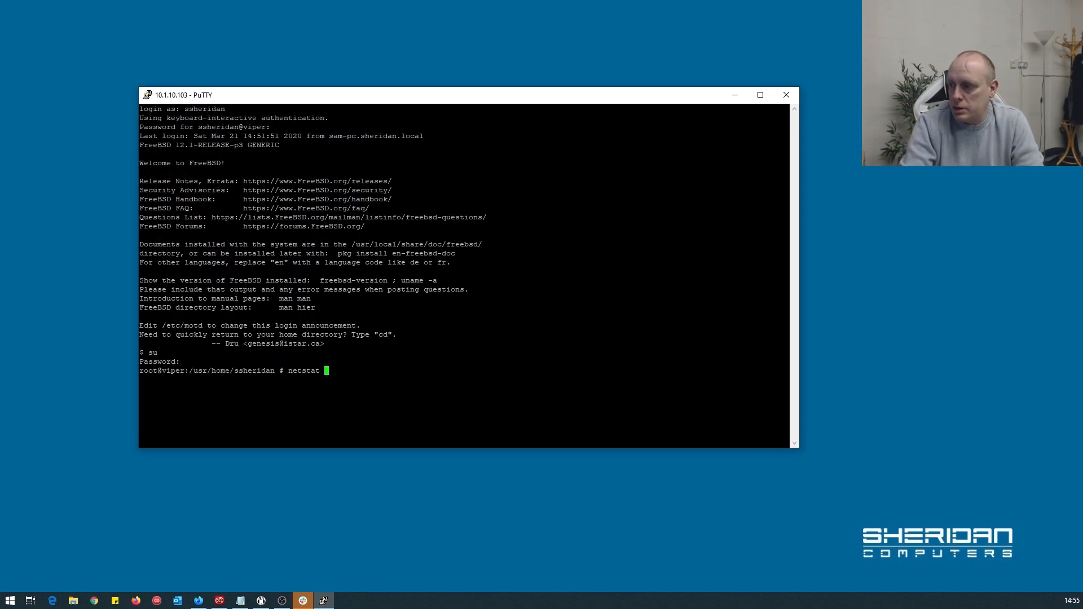
pyautogui.write('-an | more')
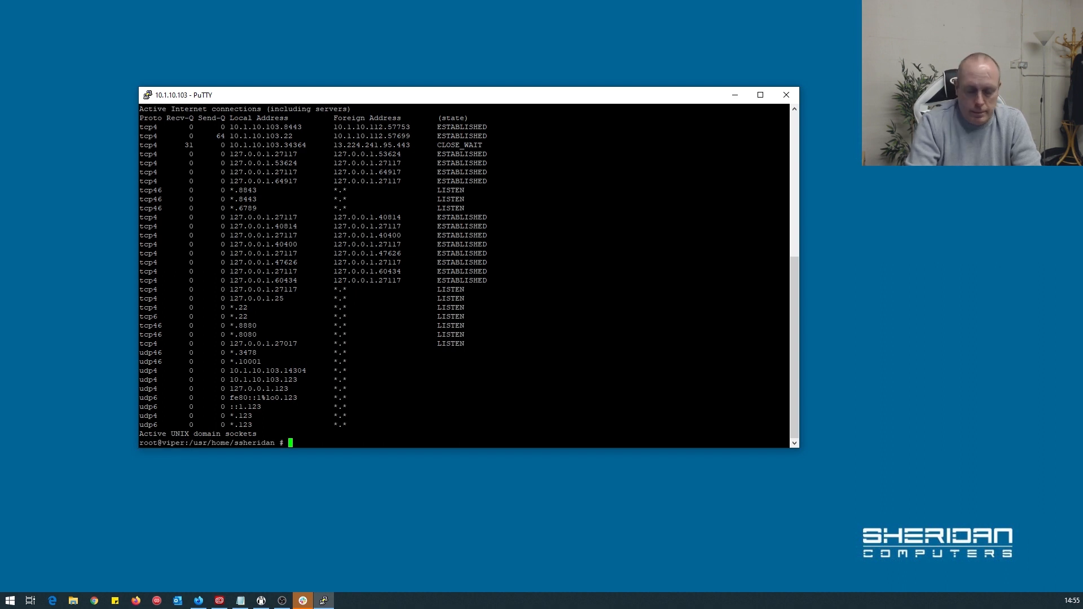
pyautogui.write('ls /usr/local/shar')
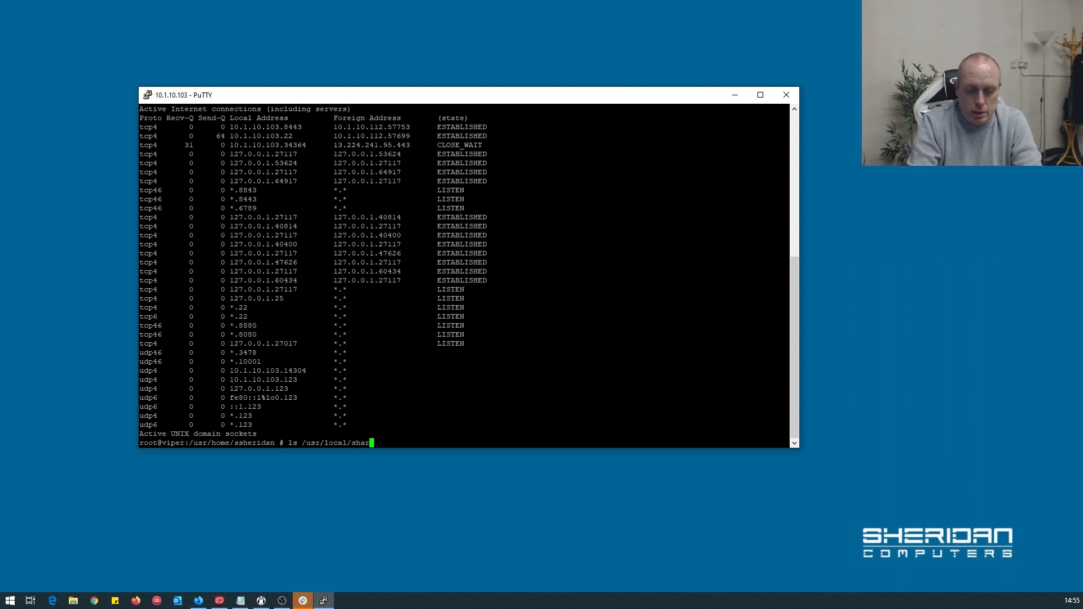
pyautogui.write('e/java')
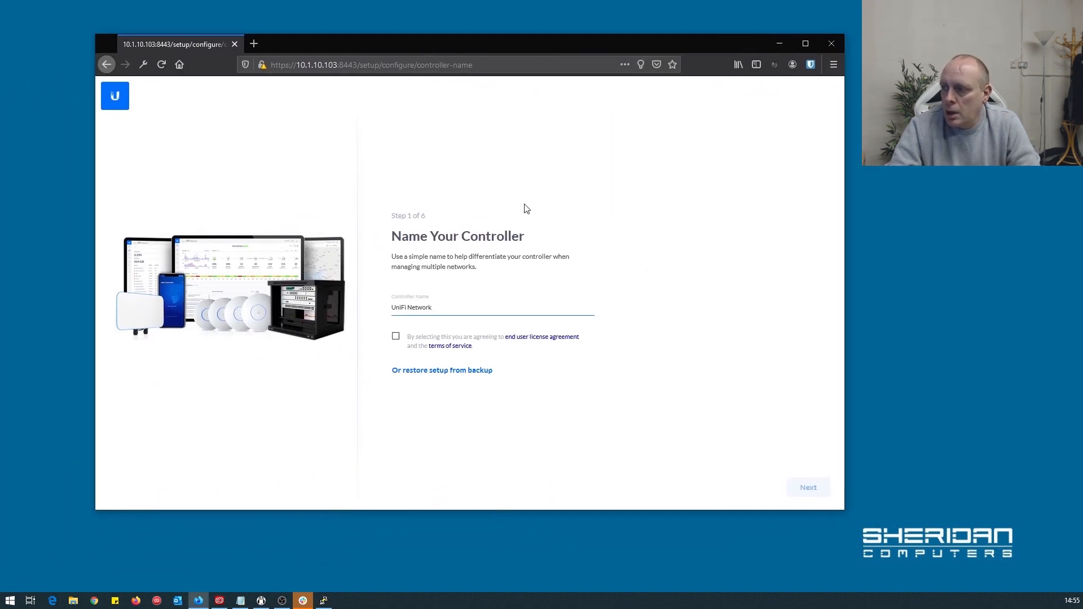
# Accept the terms, switch to advanced setup, and turn off remote access and Ubiquiti account login.
pyautogui.click(395, 336)
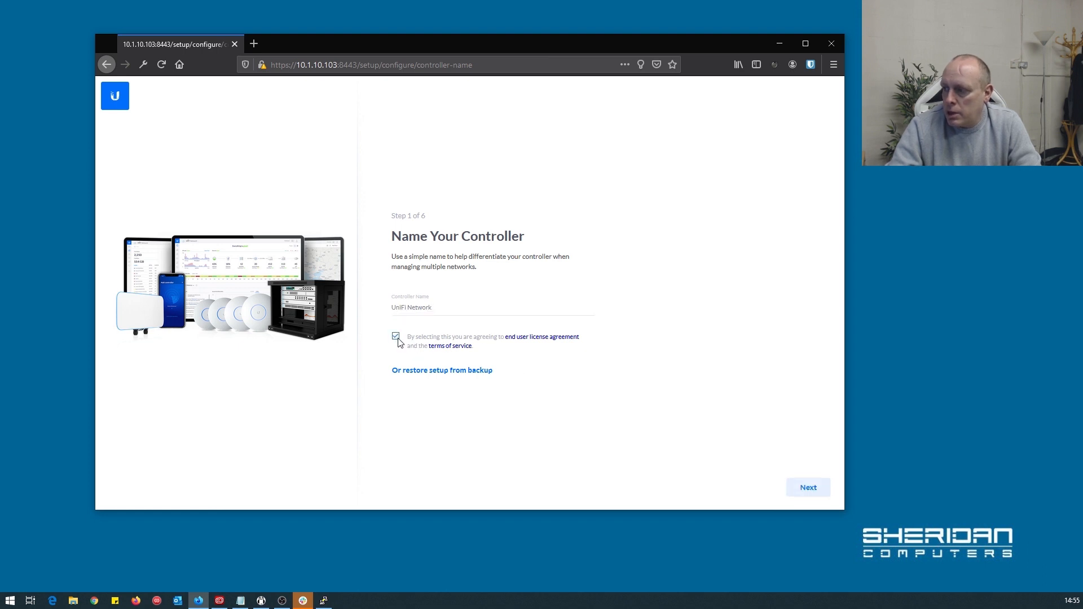
pyautogui.click(808, 487)
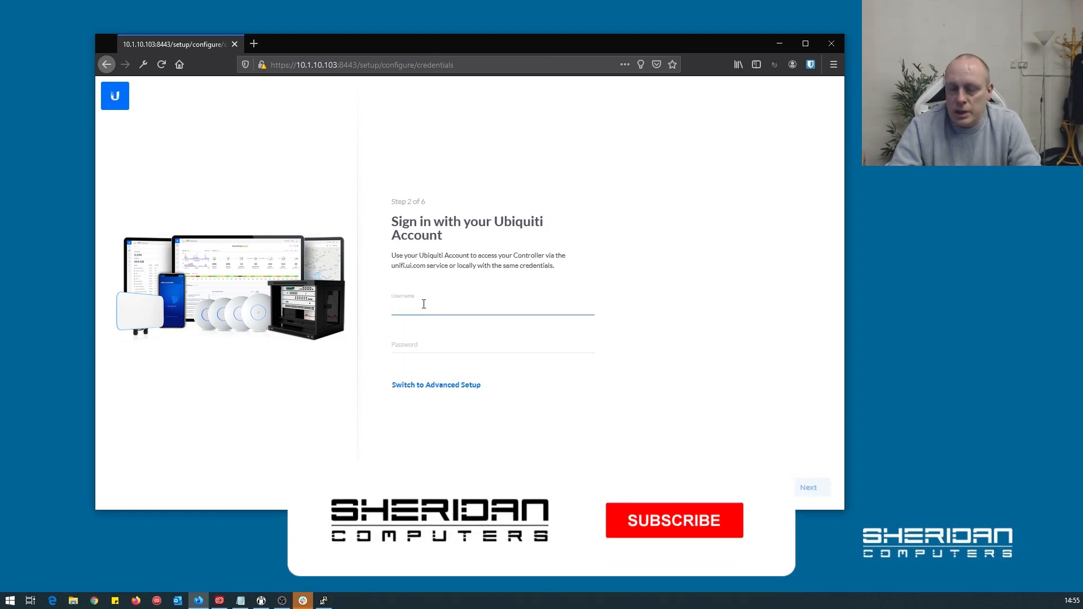
pyautogui.click(675, 520)
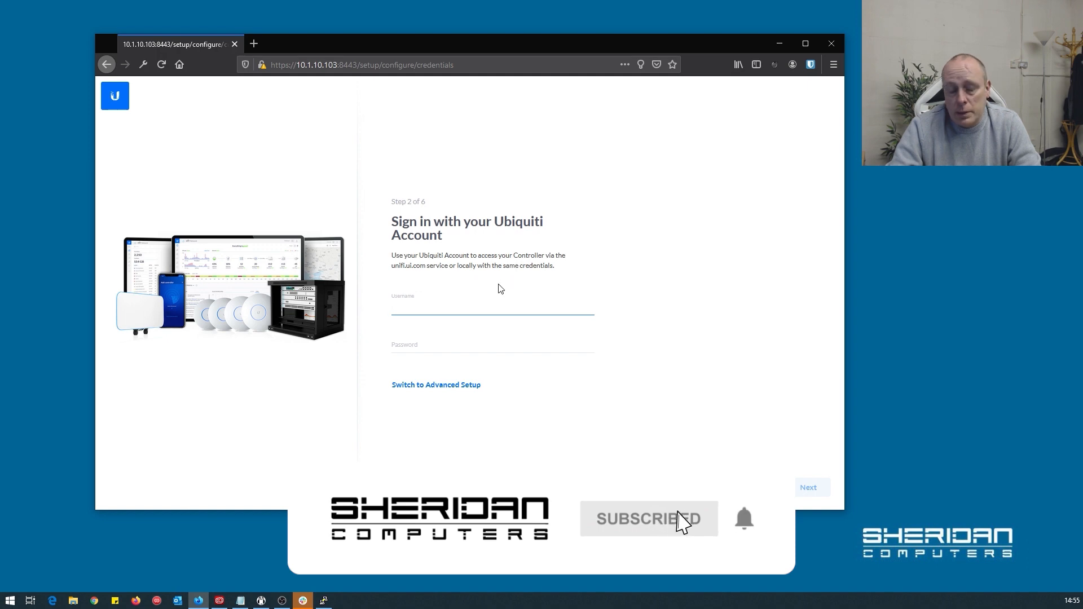
pyautogui.click(492, 309)
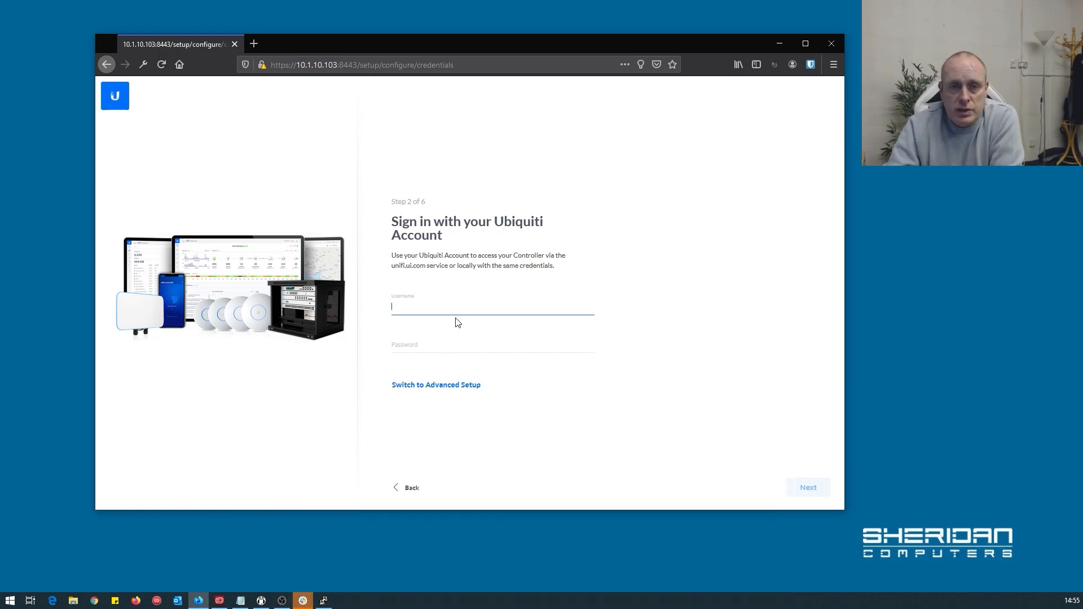
pyautogui.moveTo(422, 392)
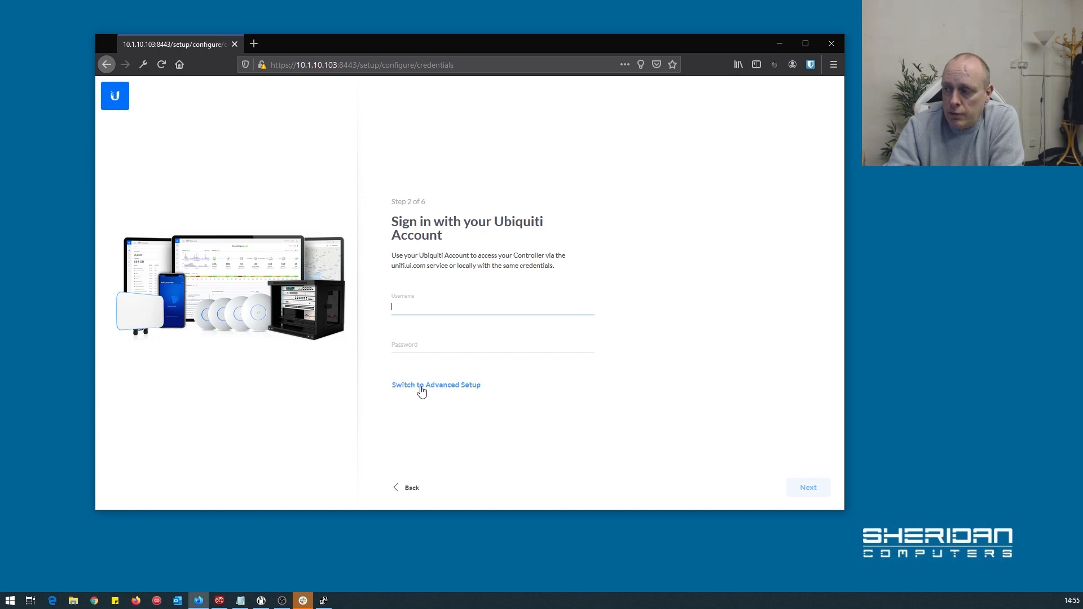
pyautogui.click(435, 384)
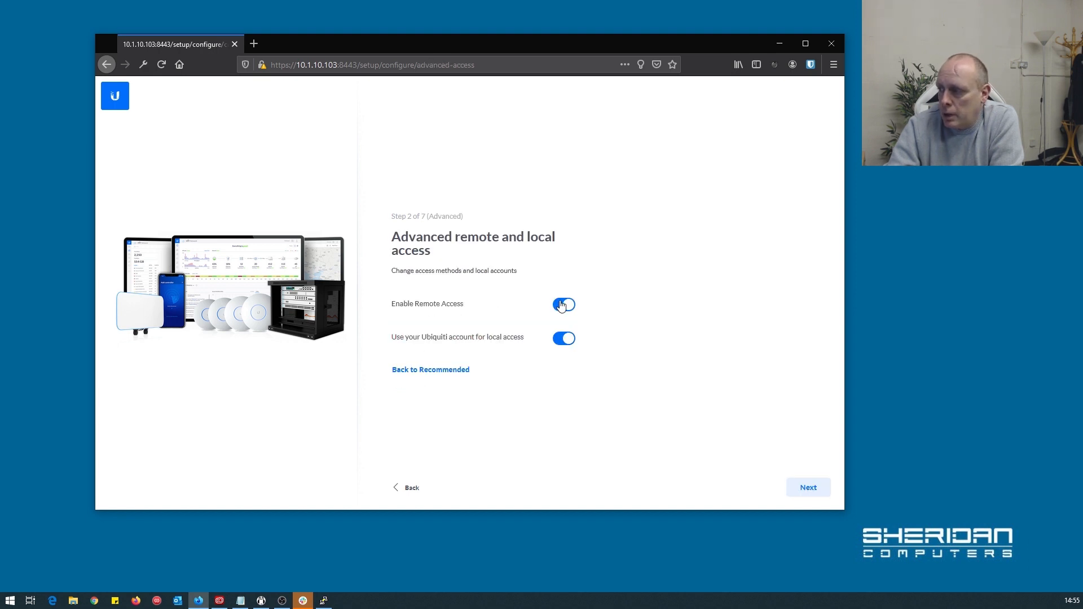
pyautogui.click(564, 304)
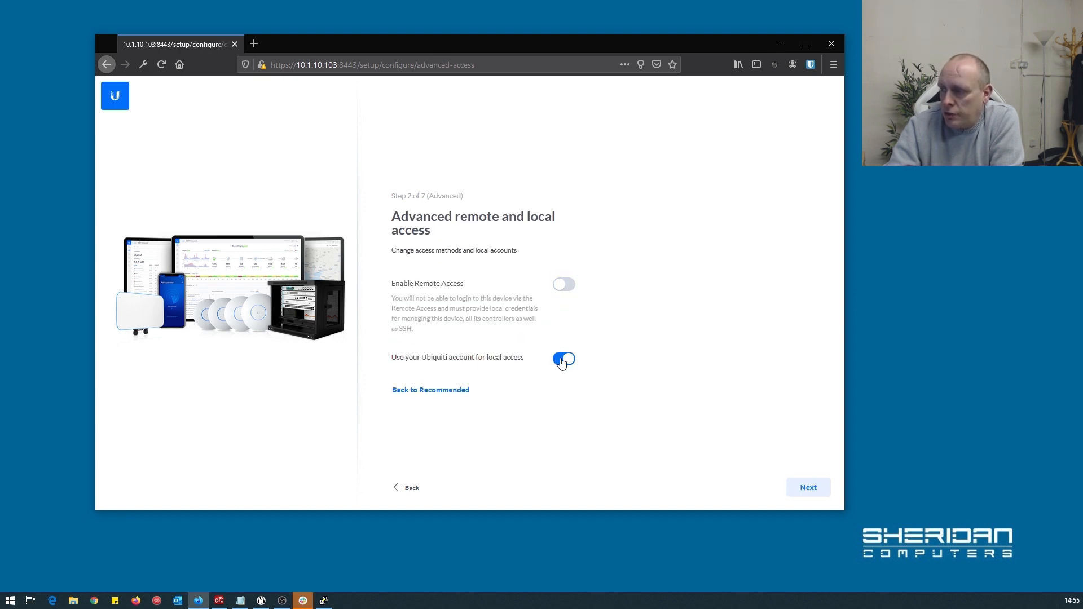
pyautogui.click(564, 360)
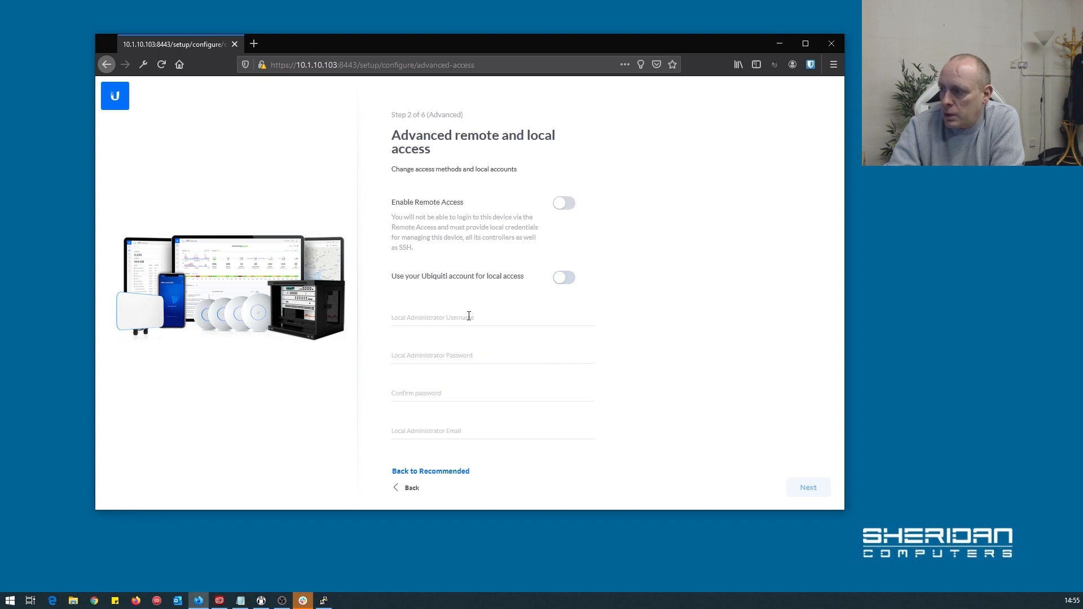
# Enter local administrator username admin, a password, and the email, then submit.
pyautogui.click(470, 317)
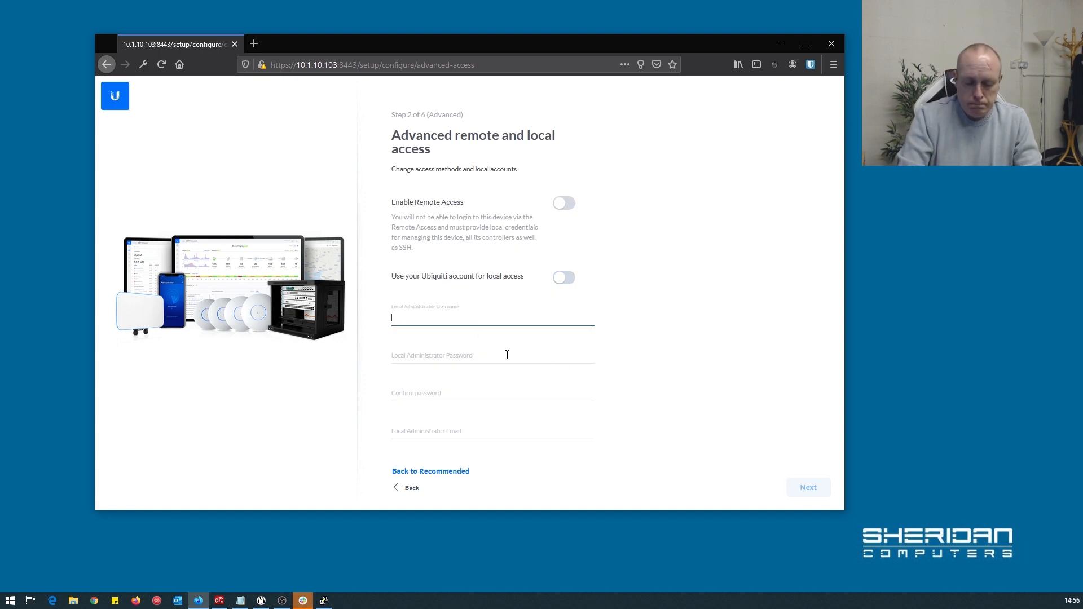
pyautogui.write('admin')
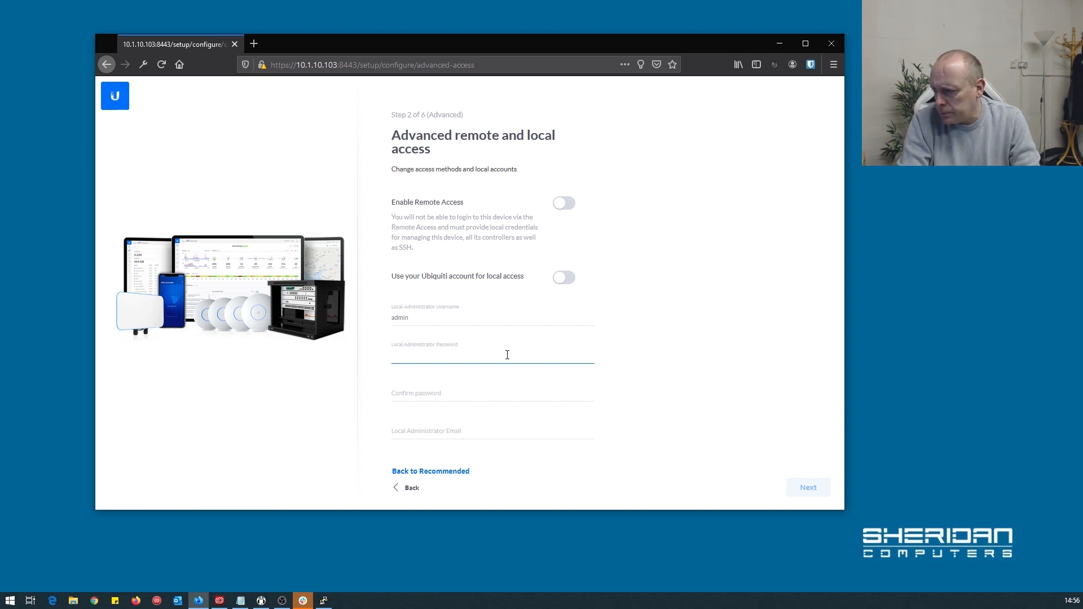
pyautogui.click(493, 356)
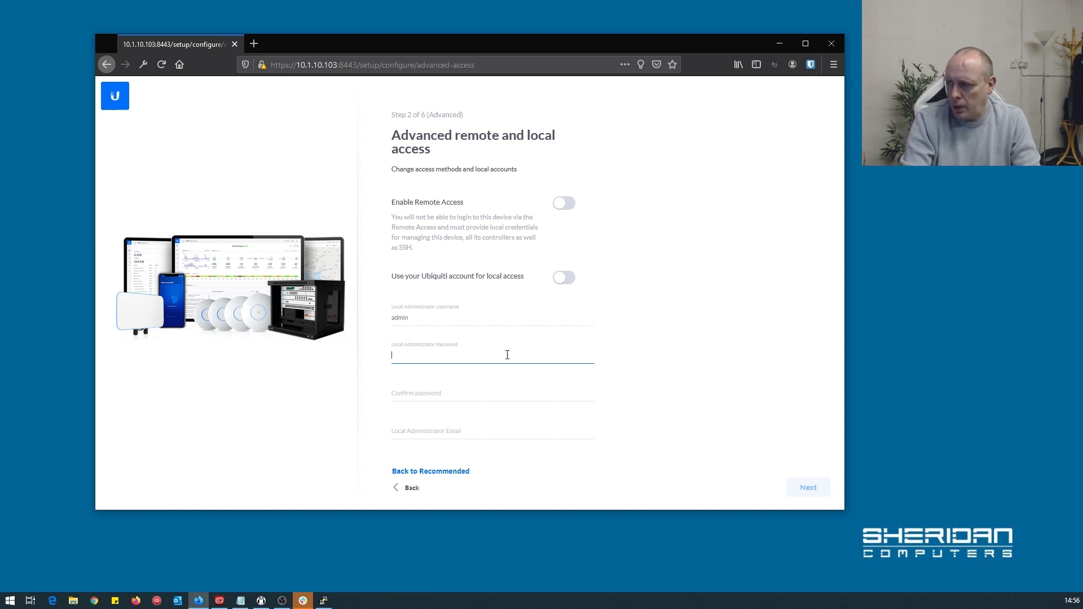
pyautogui.write('•')
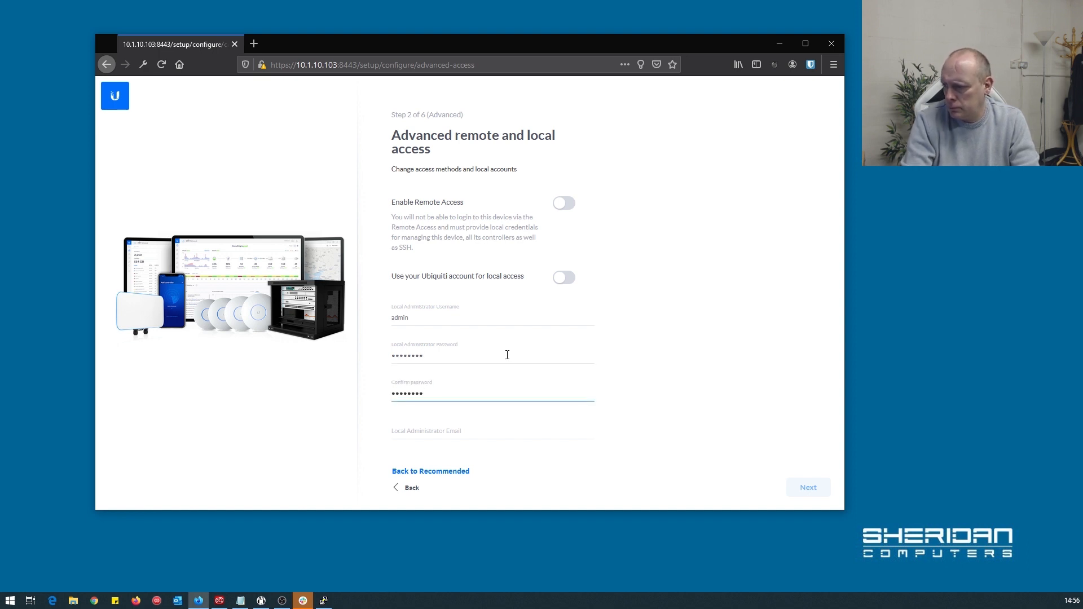
pyautogui.click(492, 431)
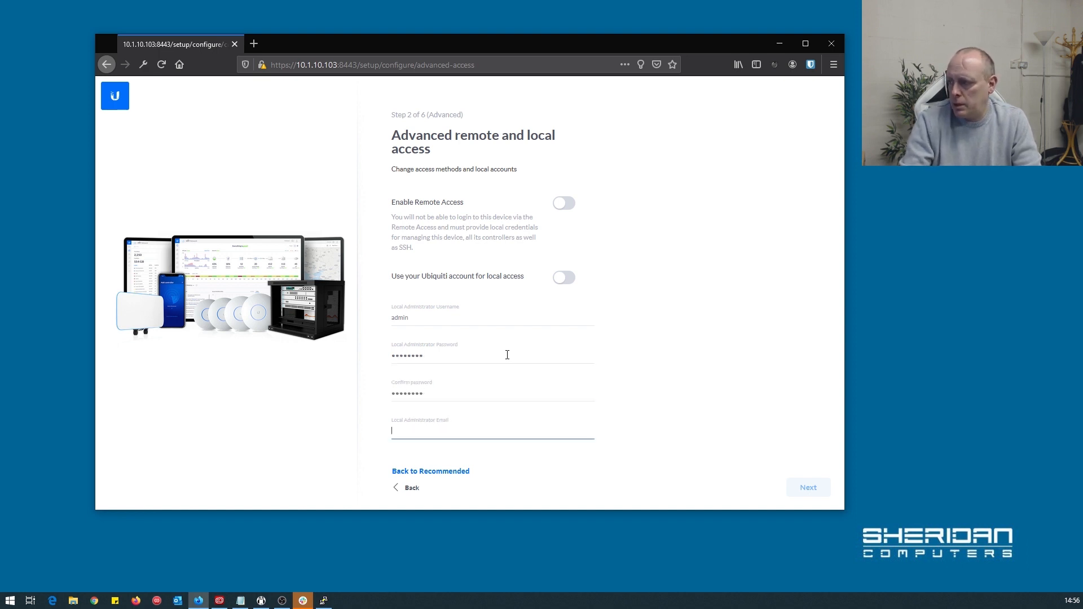
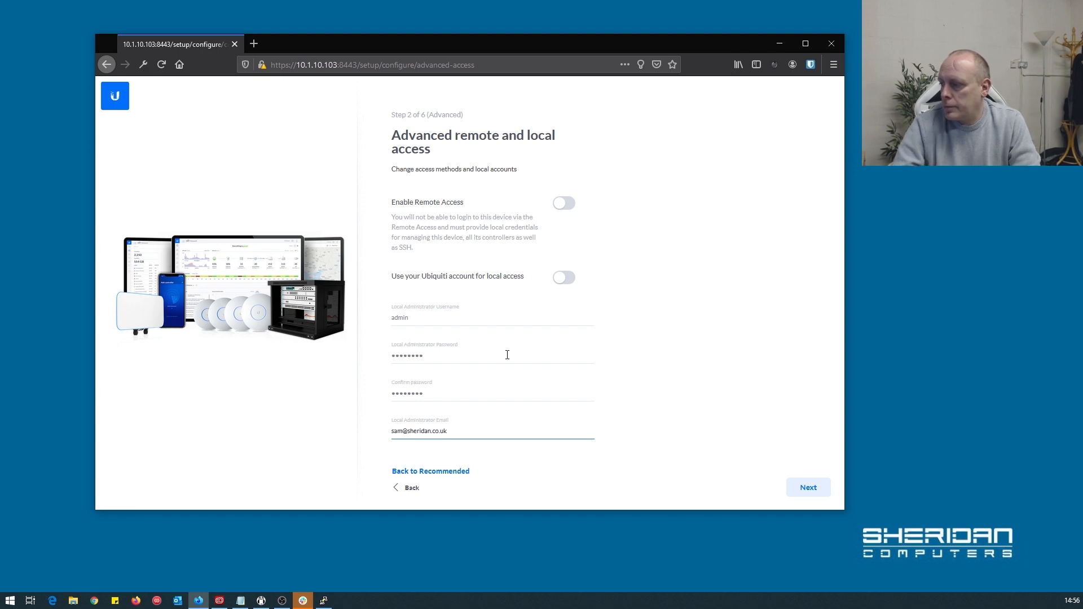
pyautogui.click(808, 487)
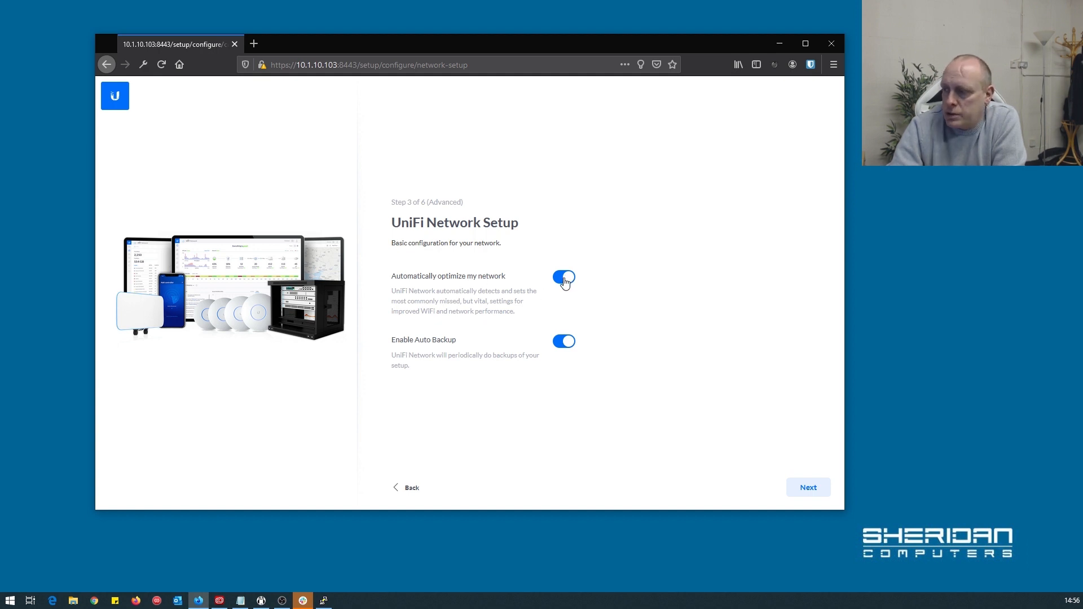
# Turn off 'Automatically optimize my network' and continue past the empty Devices Setup step.
pyautogui.click(565, 278)
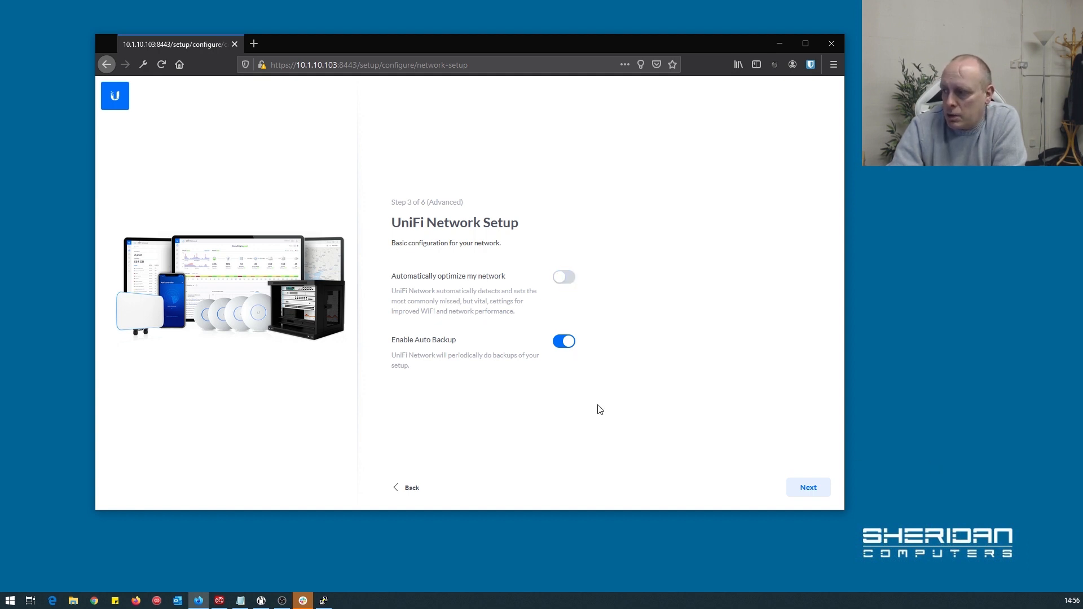
pyautogui.click(808, 487)
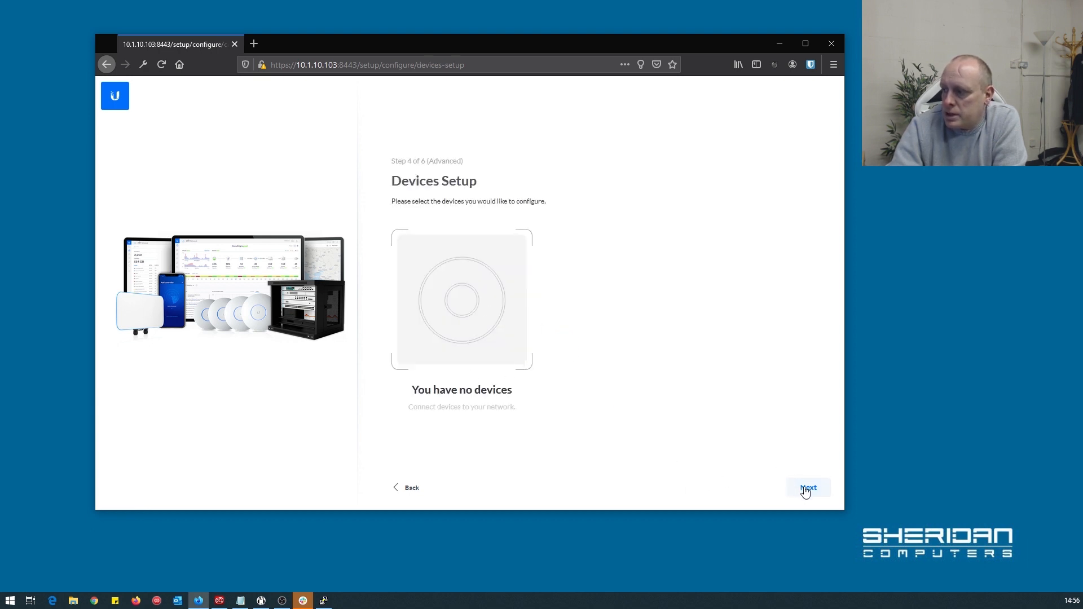
pyautogui.click(809, 488)
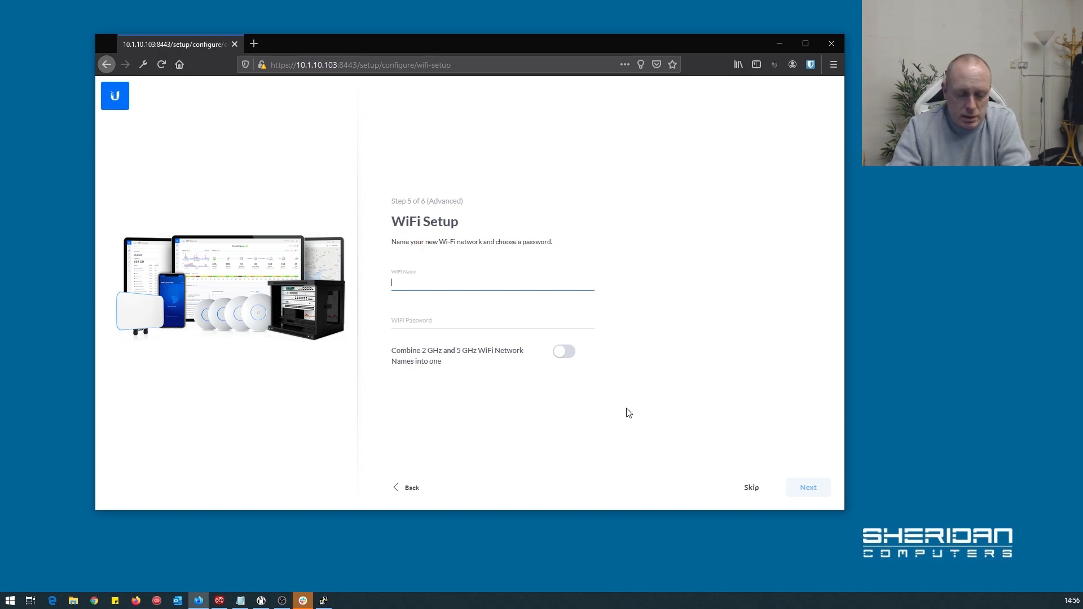
pyautogui.write('mywifi')
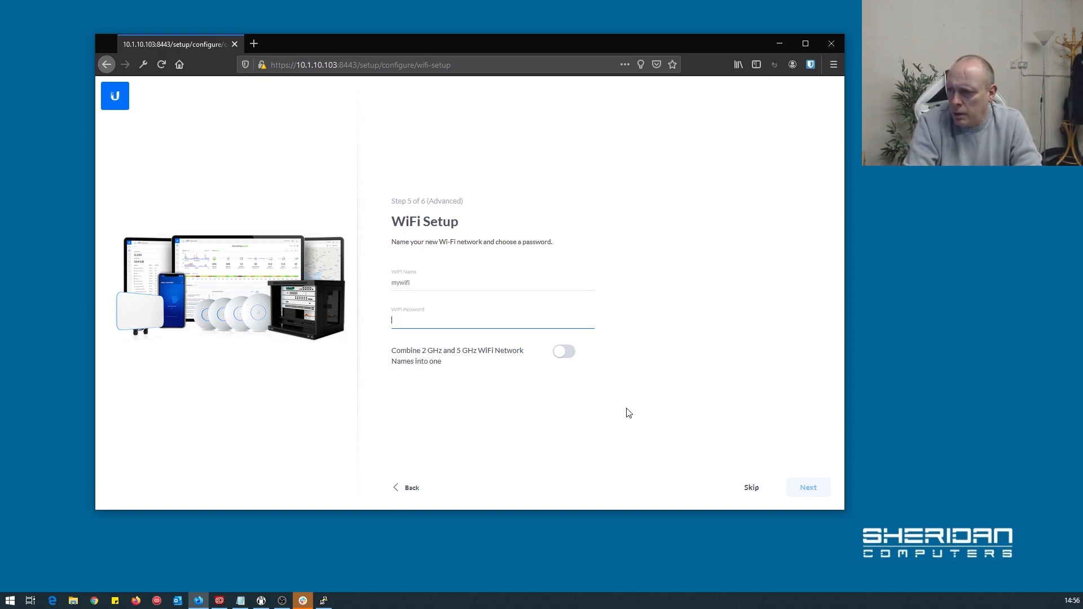
pyautogui.write('password')
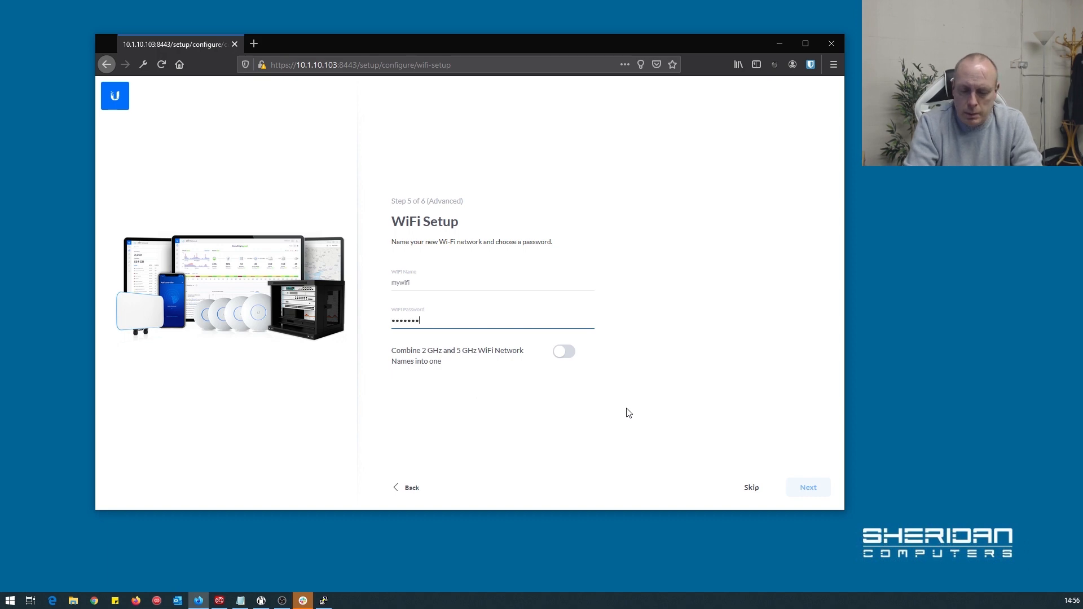
pyautogui.press('Backspace')
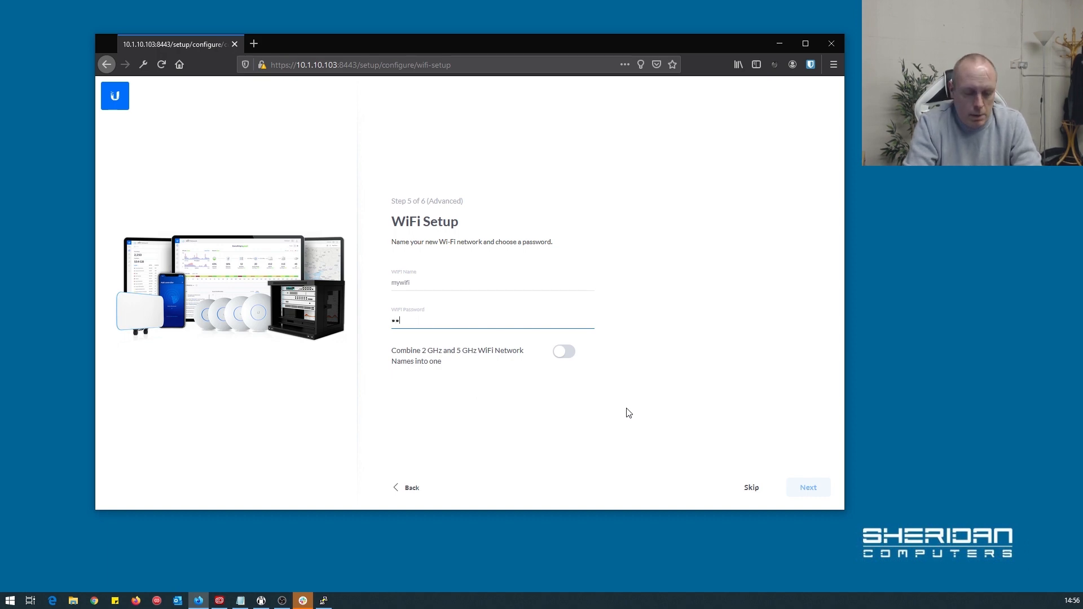
pyautogui.write('password')
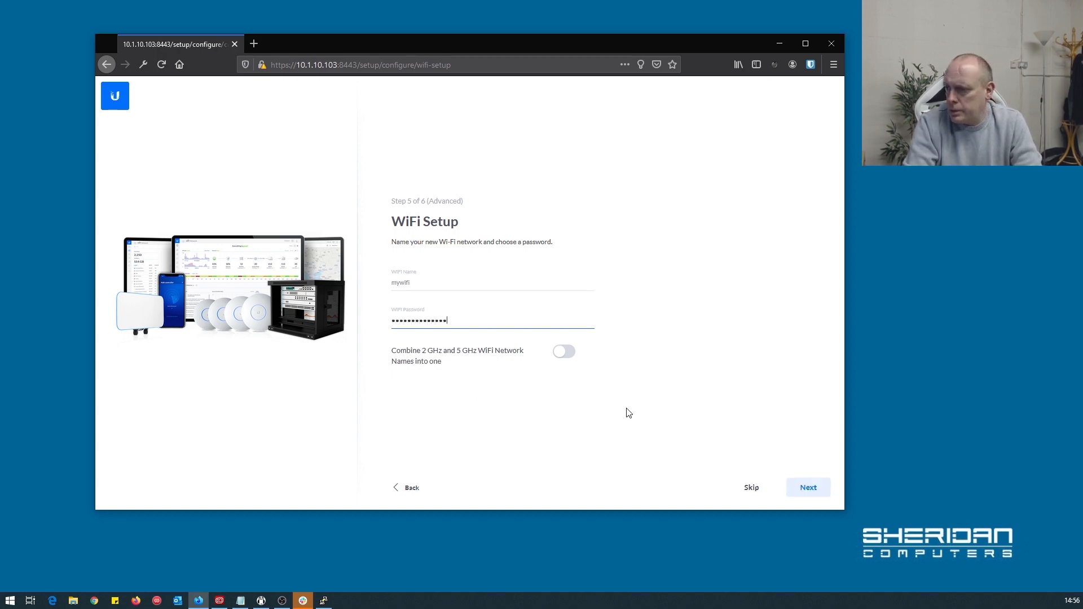
pyautogui.moveTo(566, 360)
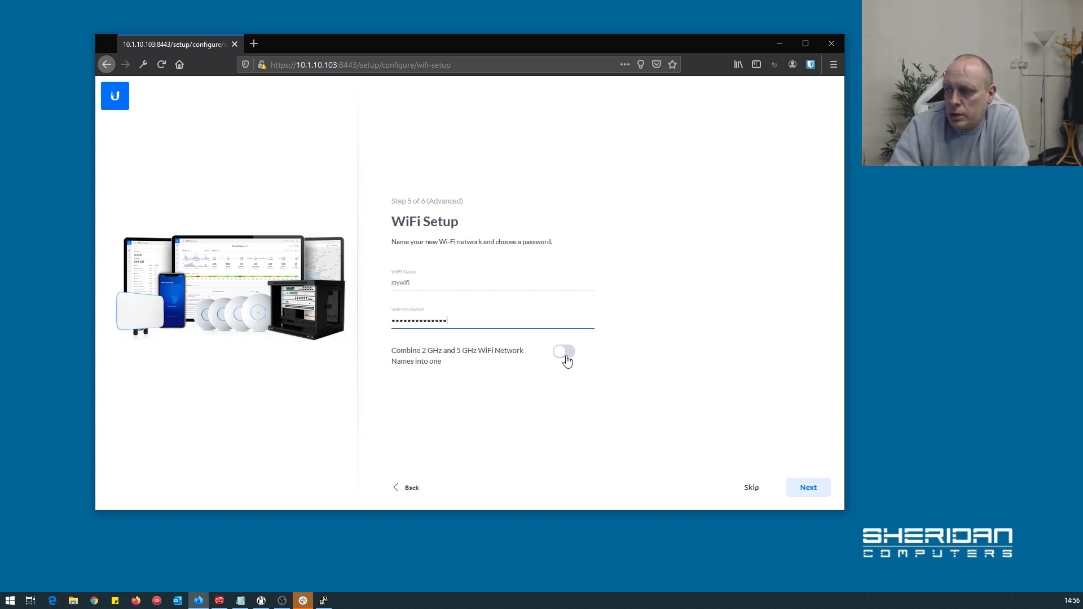
pyautogui.click(565, 352)
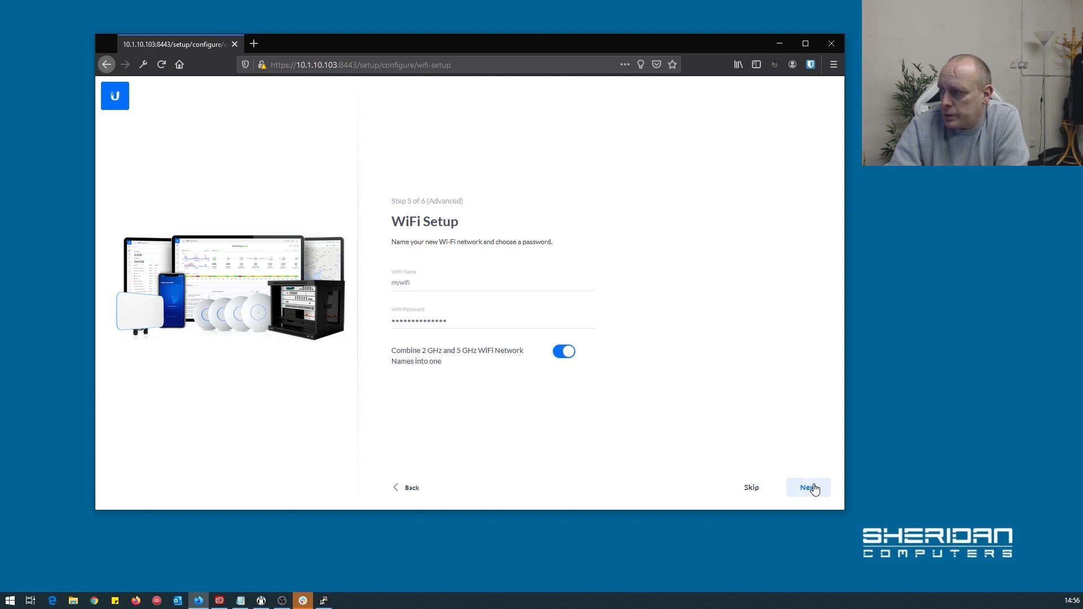
pyautogui.click(808, 487)
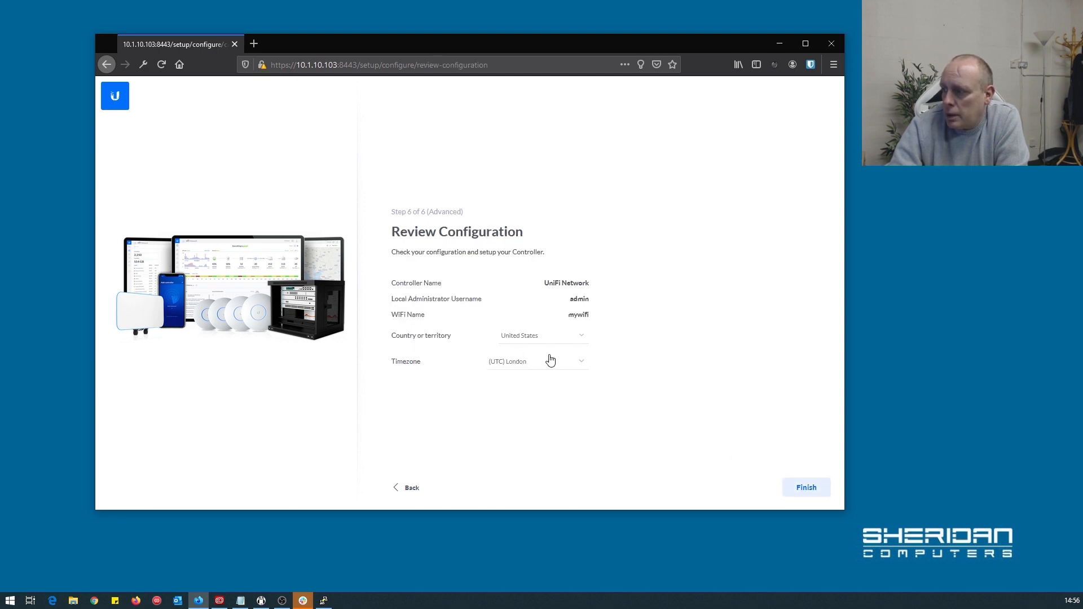
pyautogui.moveTo(584, 341)
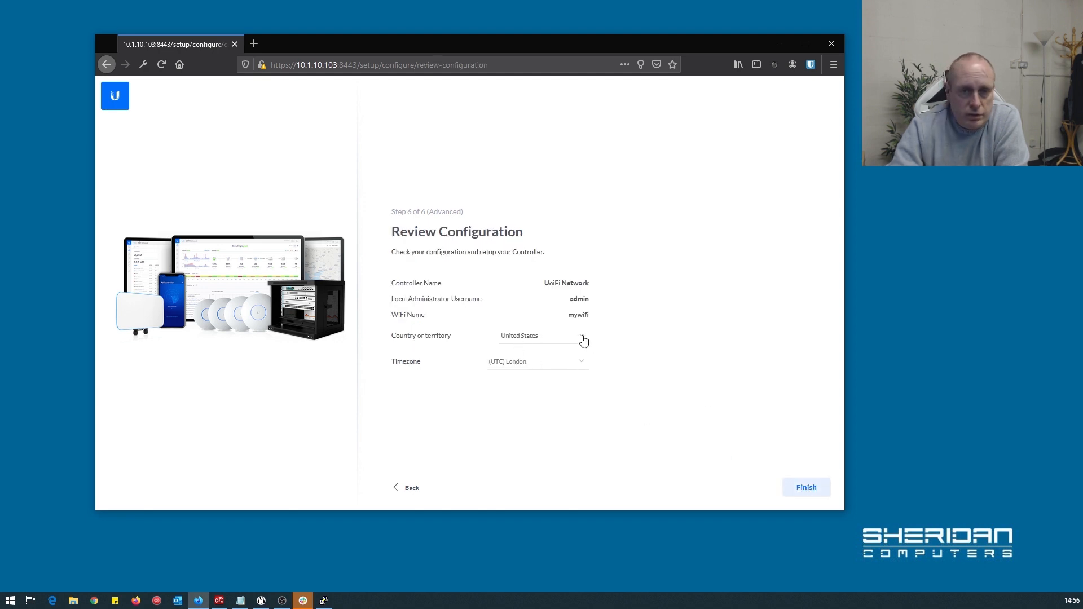
# Set the country to United Kingdom and finish the setup wizard.
pyautogui.click(537, 337)
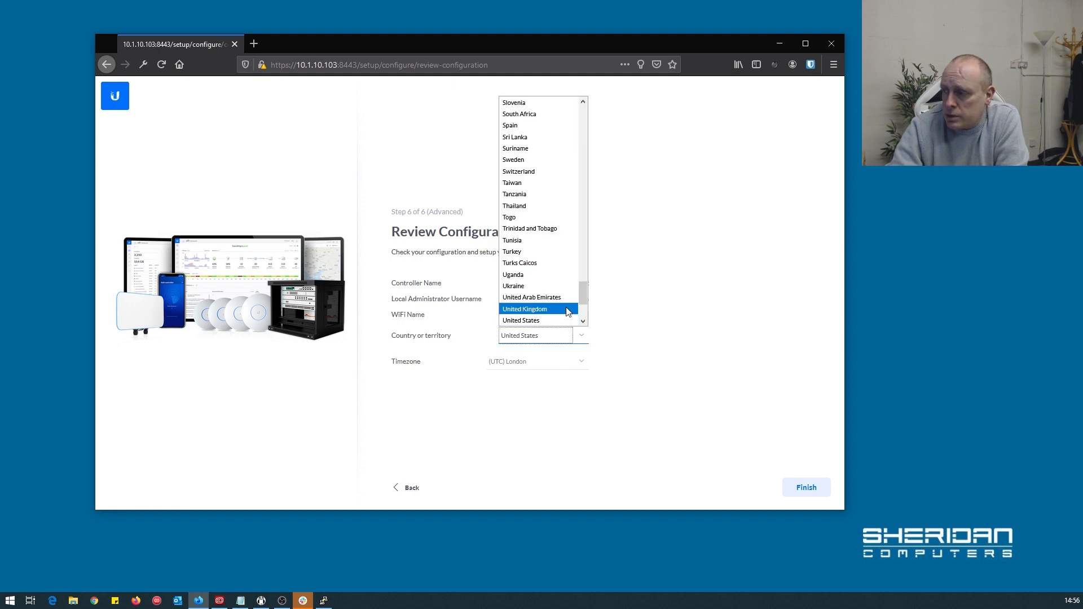
pyautogui.click(524, 308)
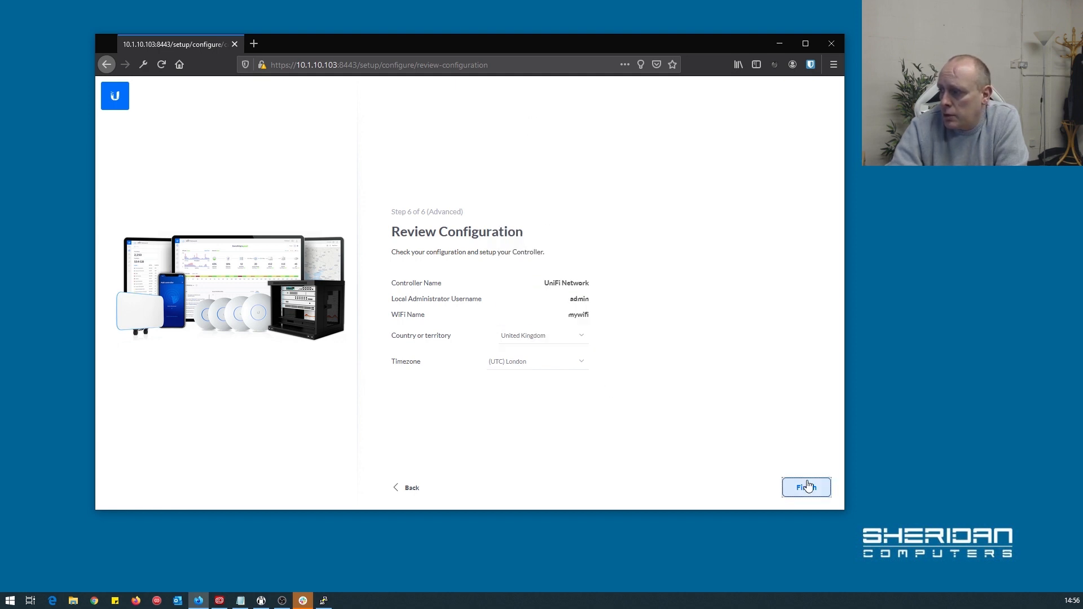
pyautogui.click(806, 487)
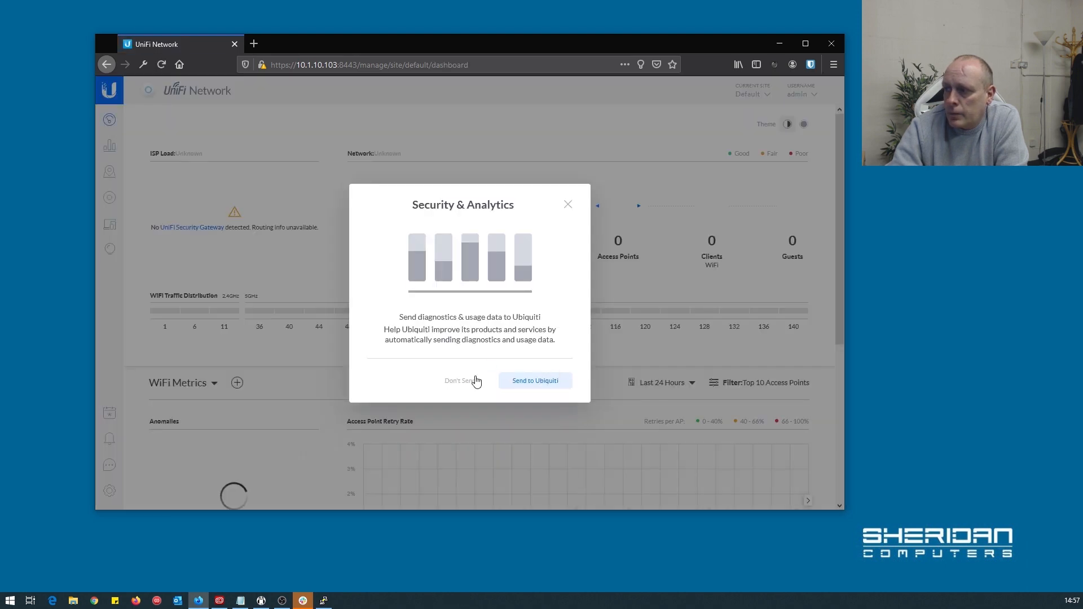
# Choose Don't Send on the Security & Analytics prompt to reach the dashboard.
pyautogui.click(460, 381)
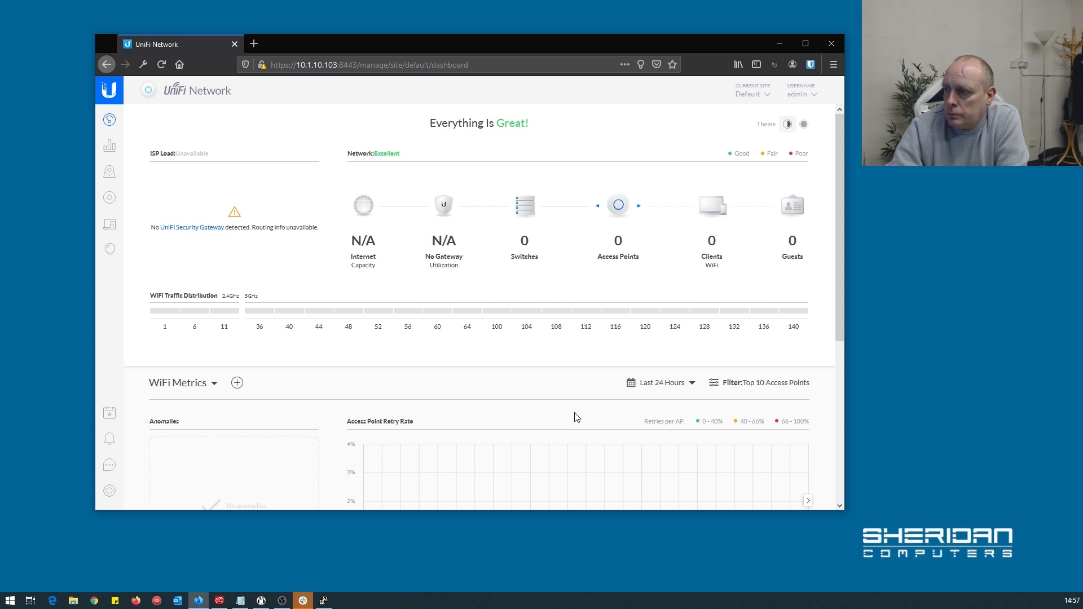
pyautogui.moveTo(415, 251)
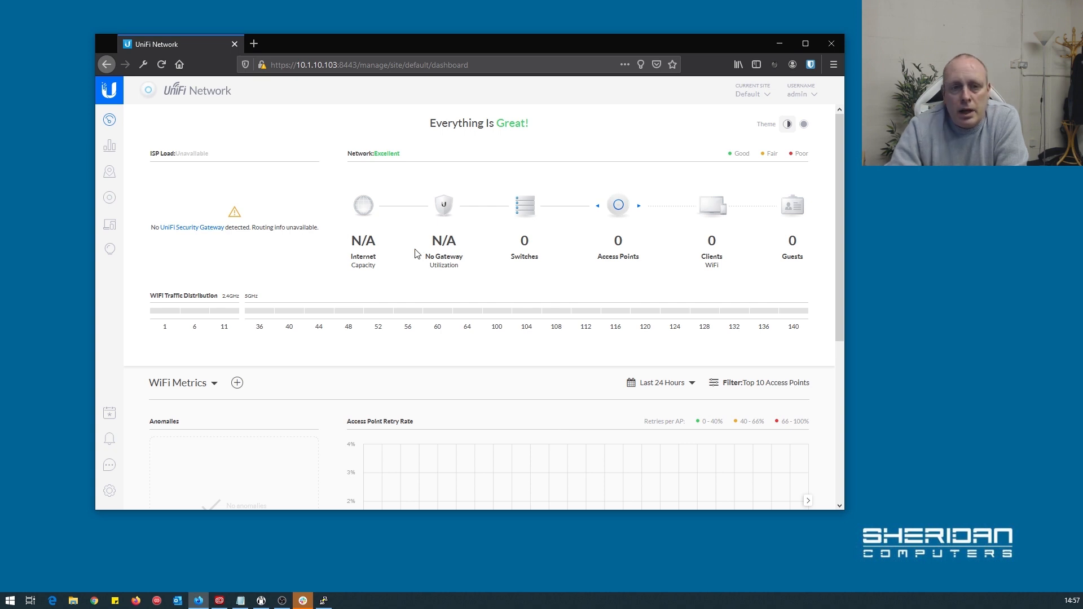
pyautogui.moveTo(109, 491)
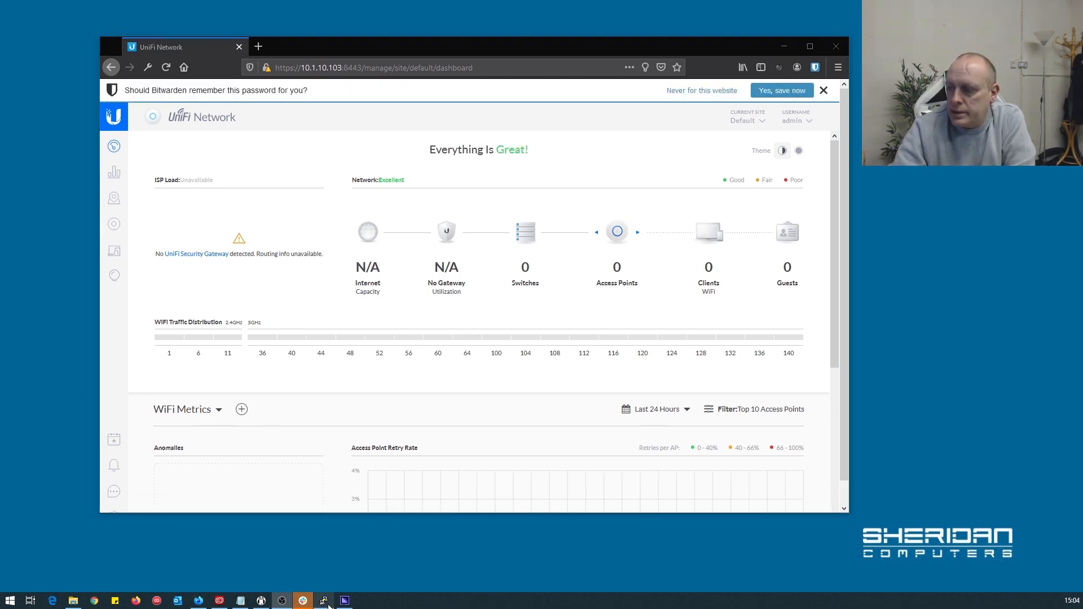
# Run 'pkg update' then 'pkg upgrade' in the FreeBSD terminal session.
pyautogui.click(323, 601)
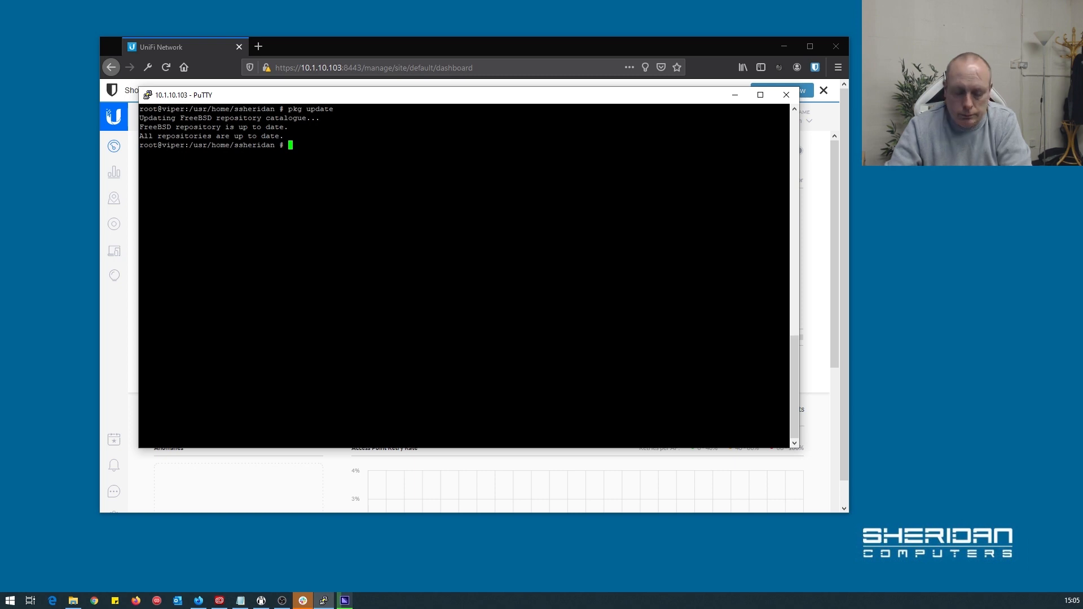
pyautogui.write('pkg')
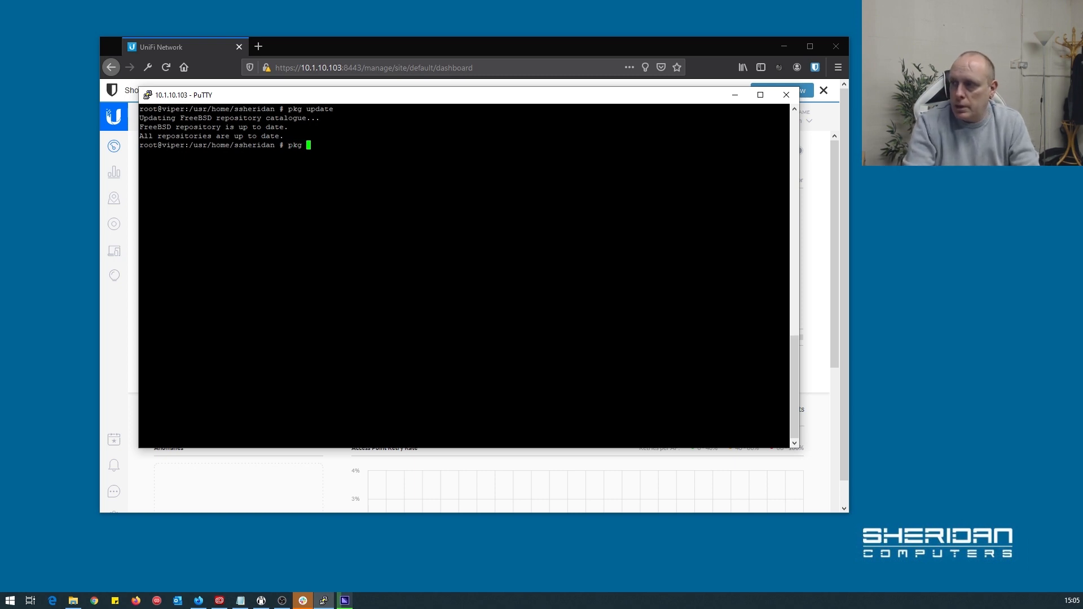
pyautogui.write('pkg upgrade')
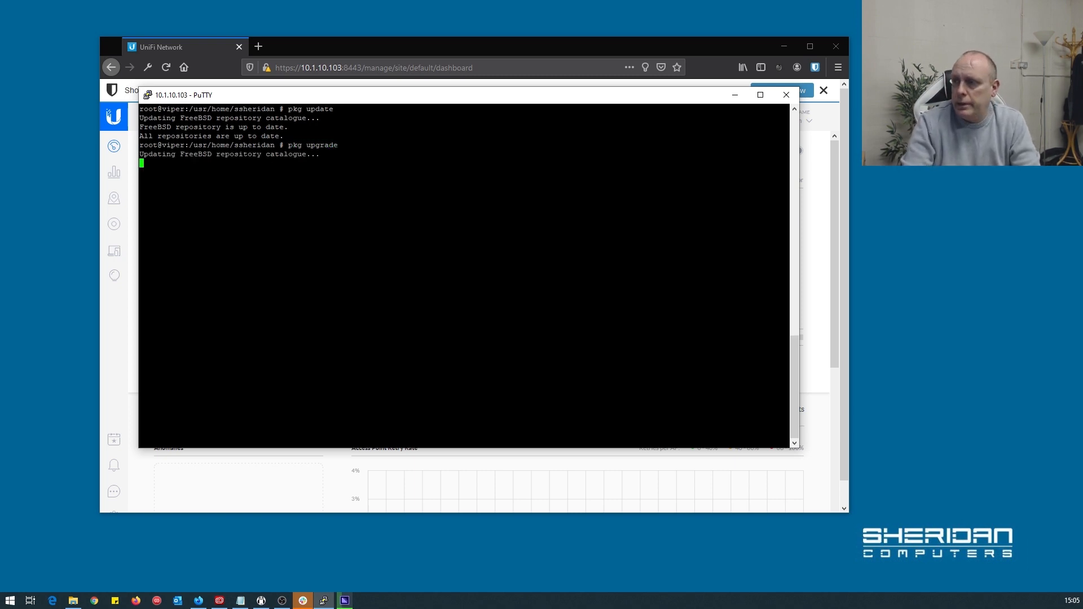